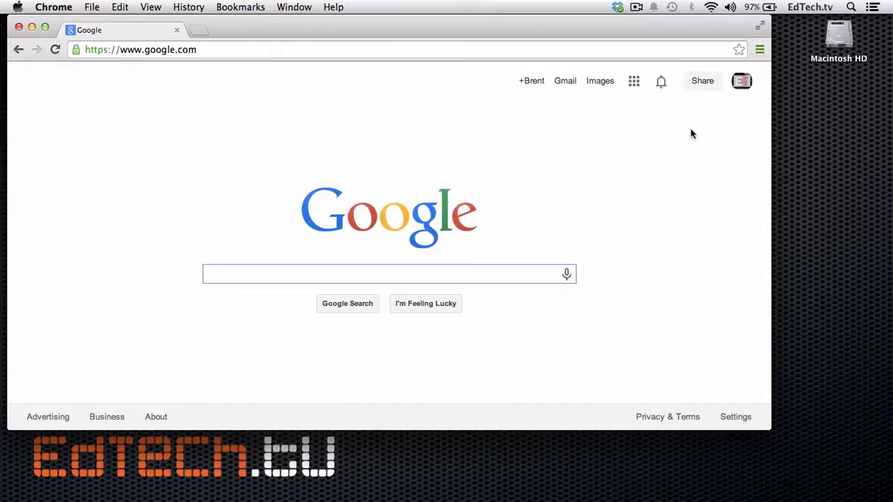
mouse_move(641, 92)
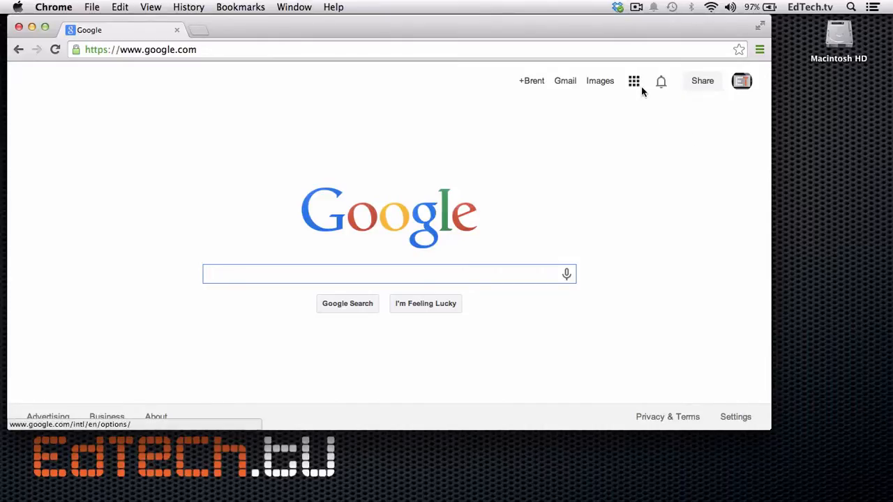
mouse_move(633, 81)
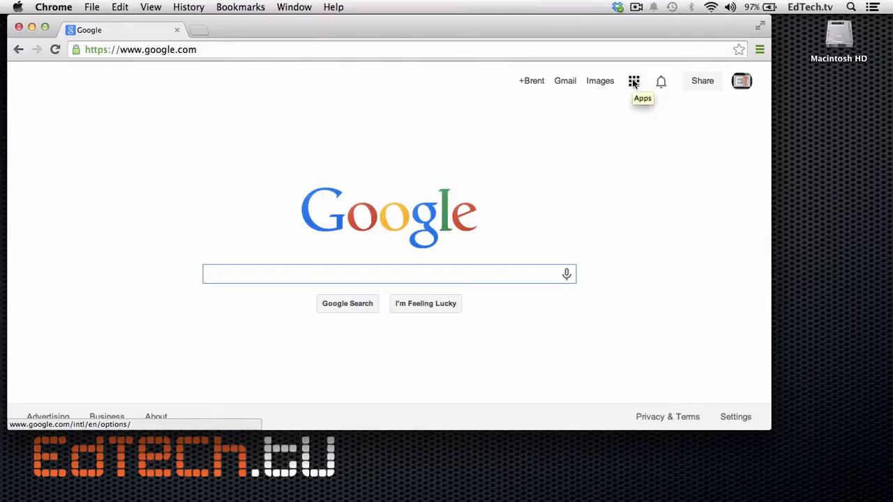
Step: Show the Google apps launcher from the Google homepage
left_click(633, 81)
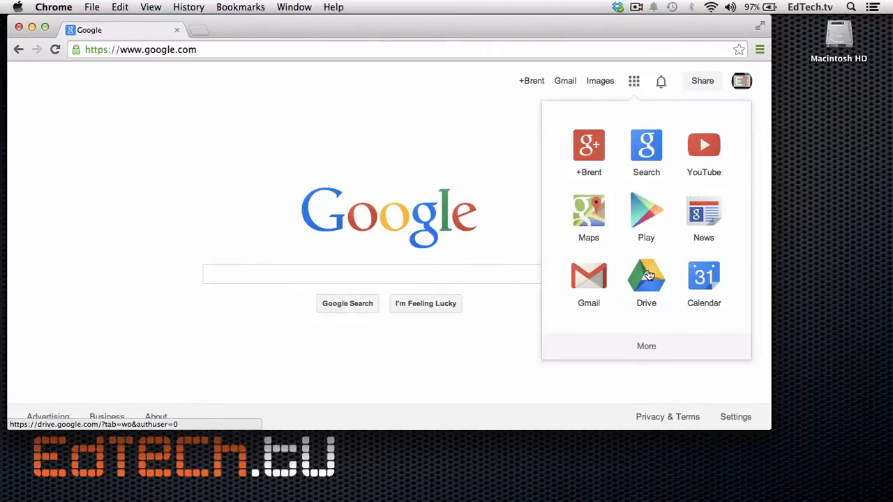
Step: Go to Google Drive's My Drive with its IFTTT and Misc folders
left_click(646, 276)
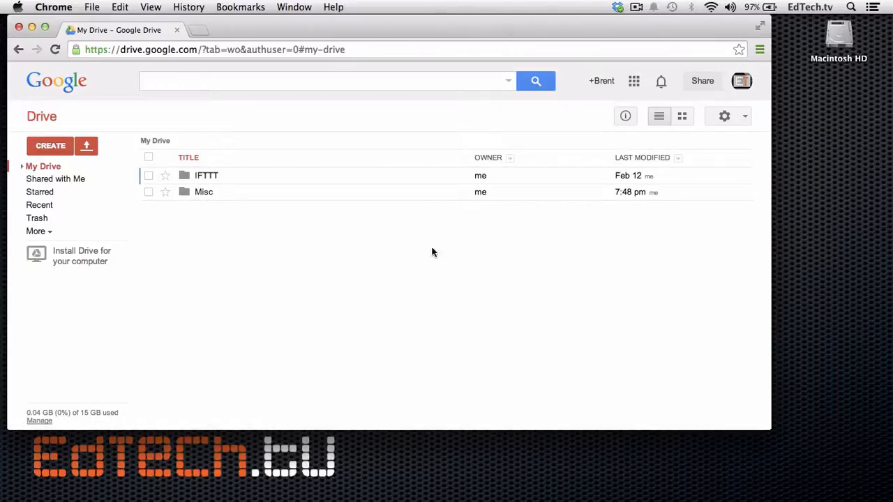
mouse_move(374, 279)
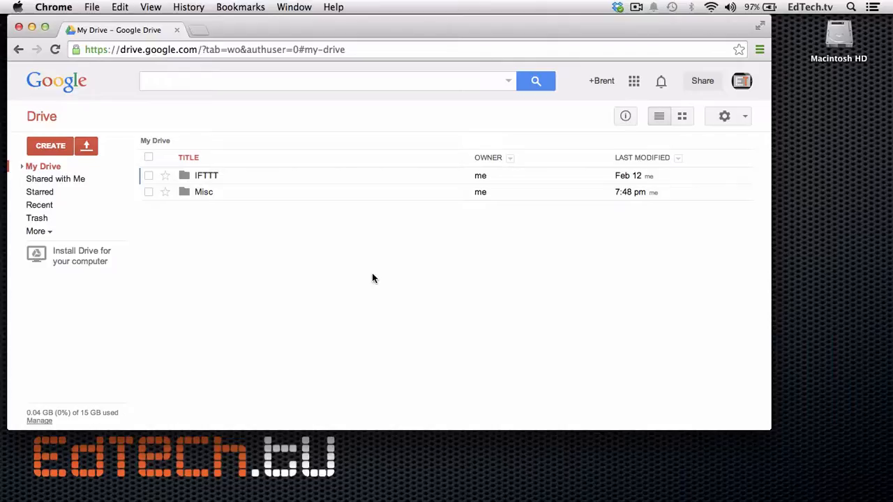
mouse_move(264, 276)
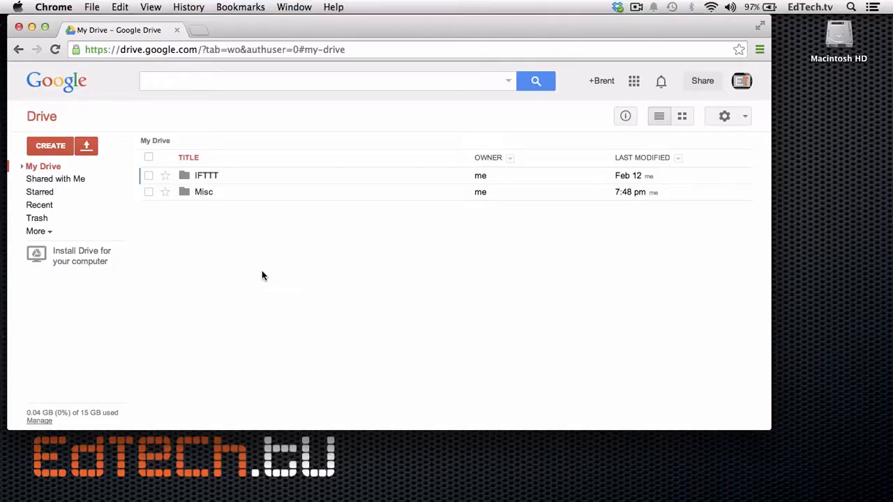
mouse_move(53, 146)
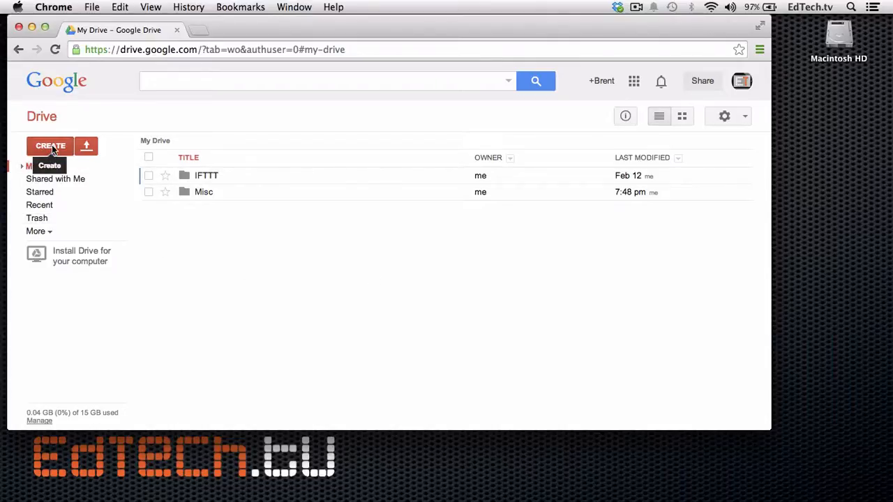
Step: Create a new folder in My Drive named EdTechTV's Class
left_click(51, 146)
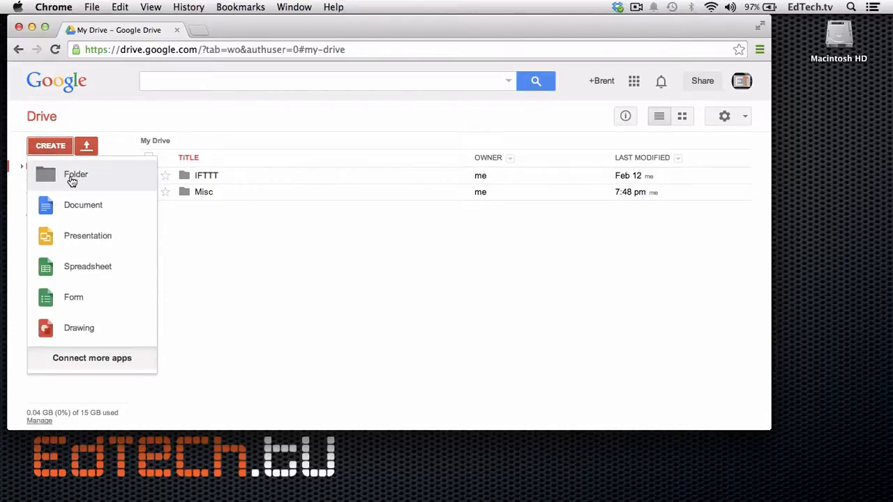
left_click(75, 174)
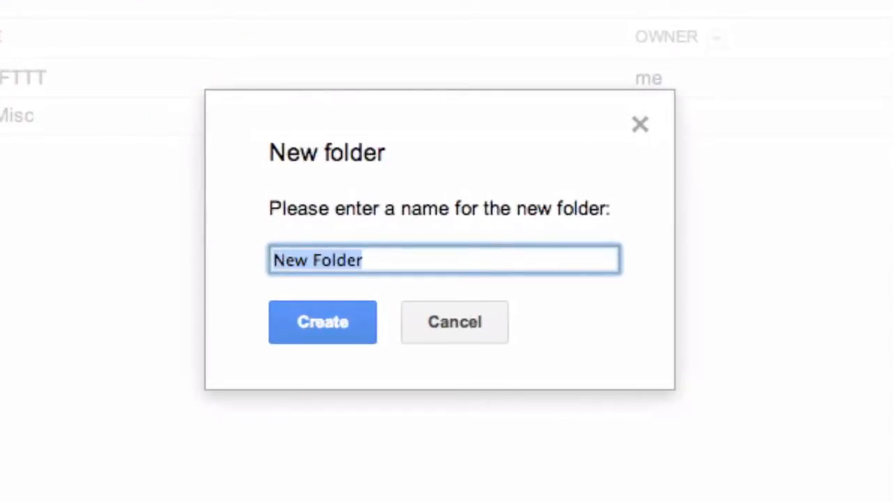
type("EdTe")
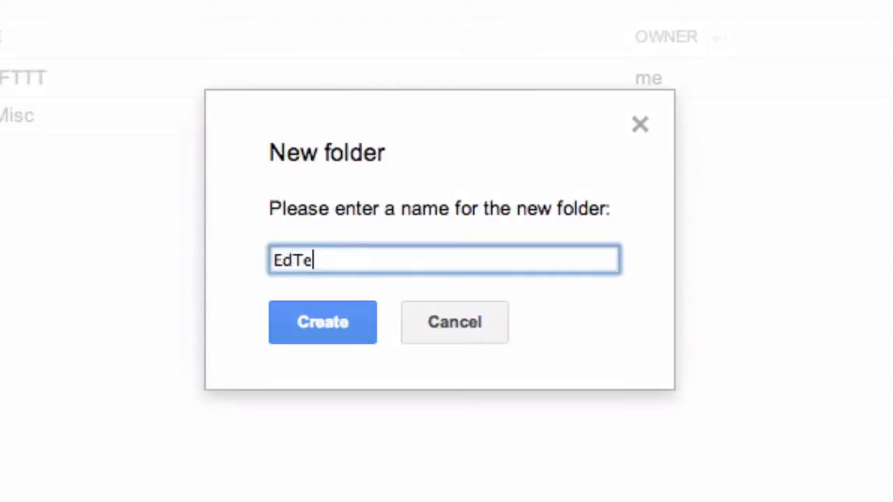
type("chTV")
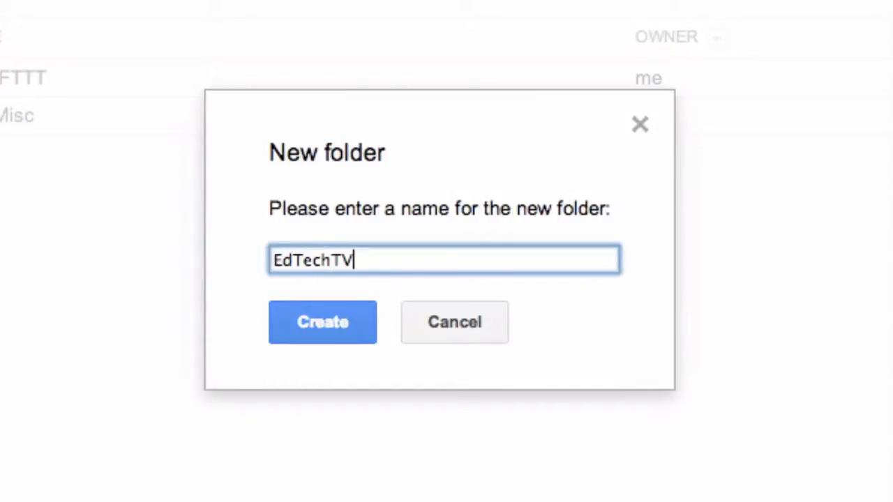
type("'s Class")
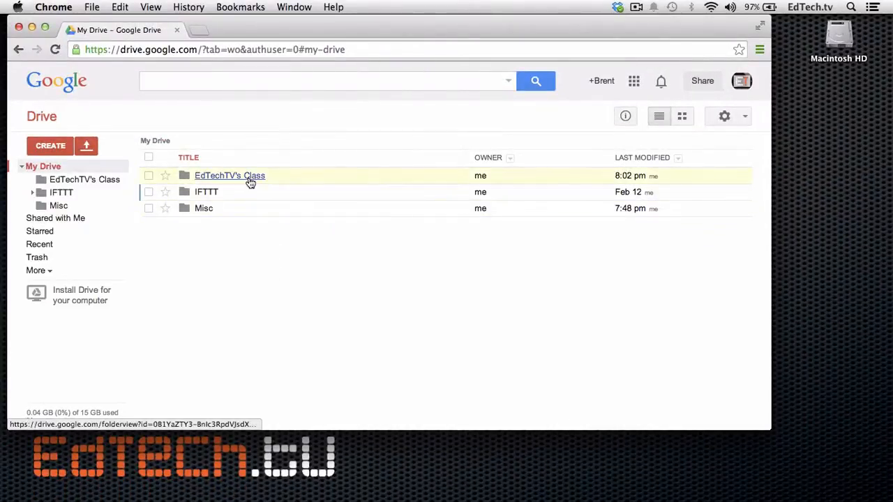
mouse_move(250, 181)
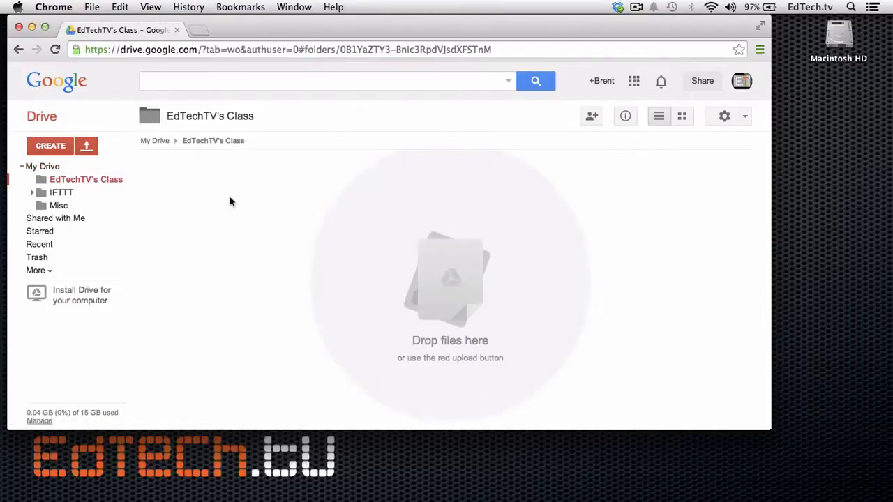
mouse_move(293, 312)
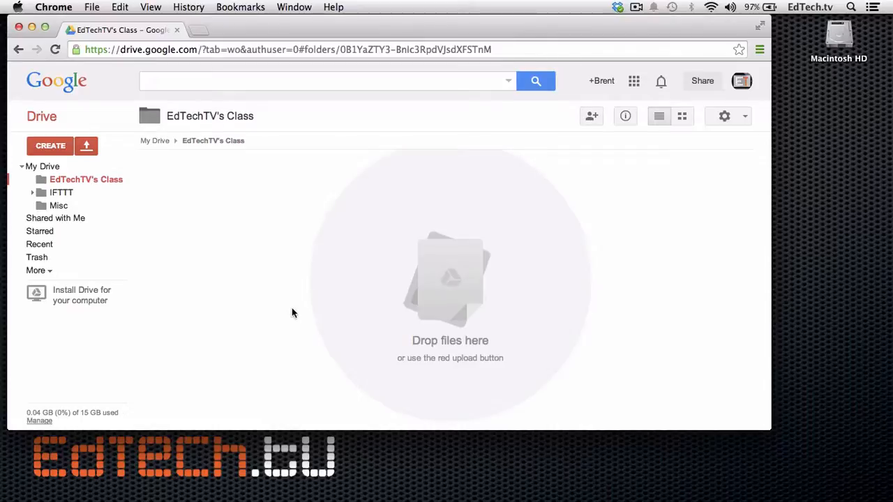
mouse_move(162, 144)
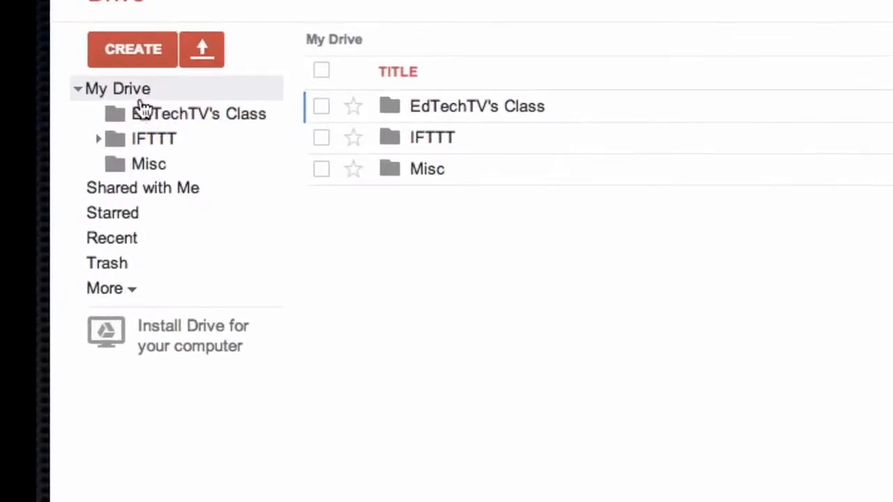
mouse_move(189, 332)
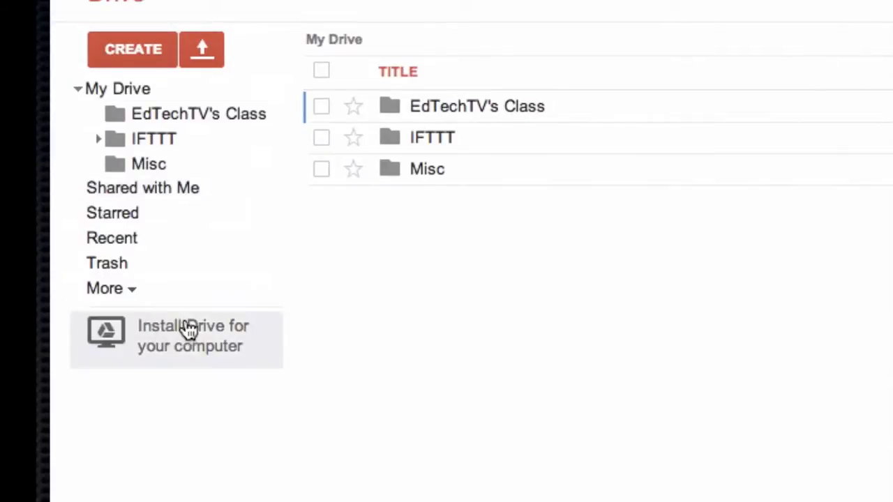
mouse_move(248, 166)
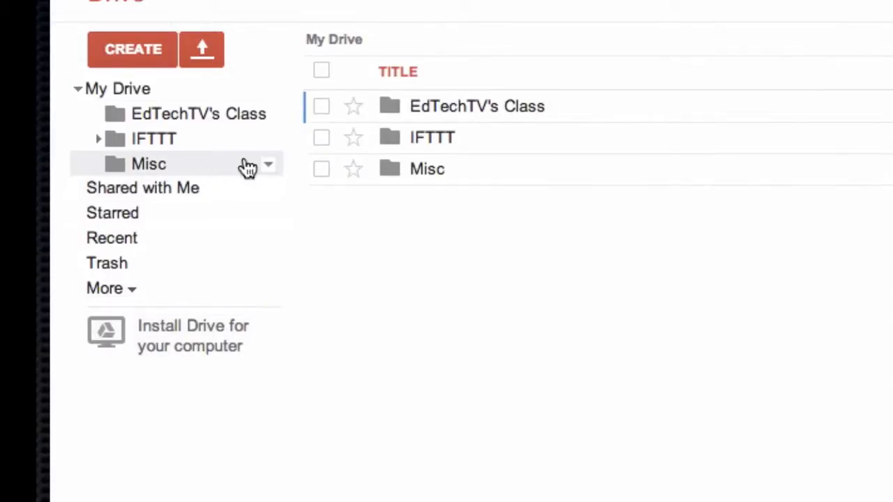
mouse_move(155, 90)
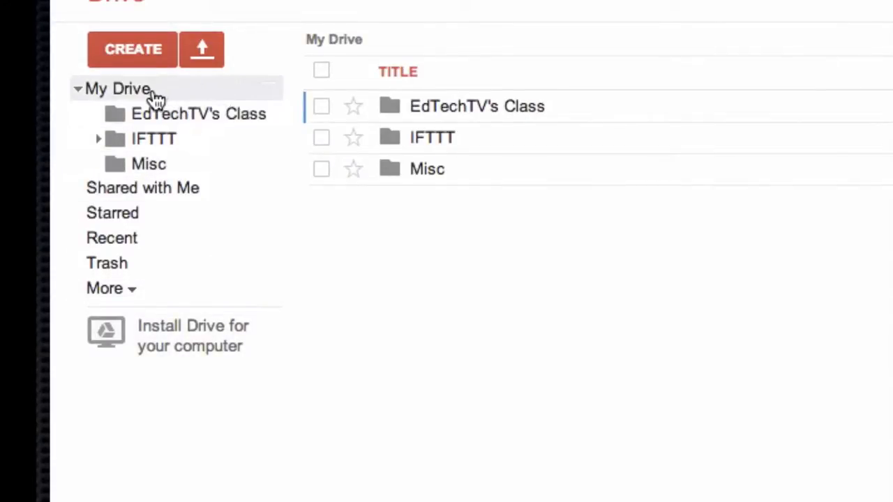
mouse_move(146, 268)
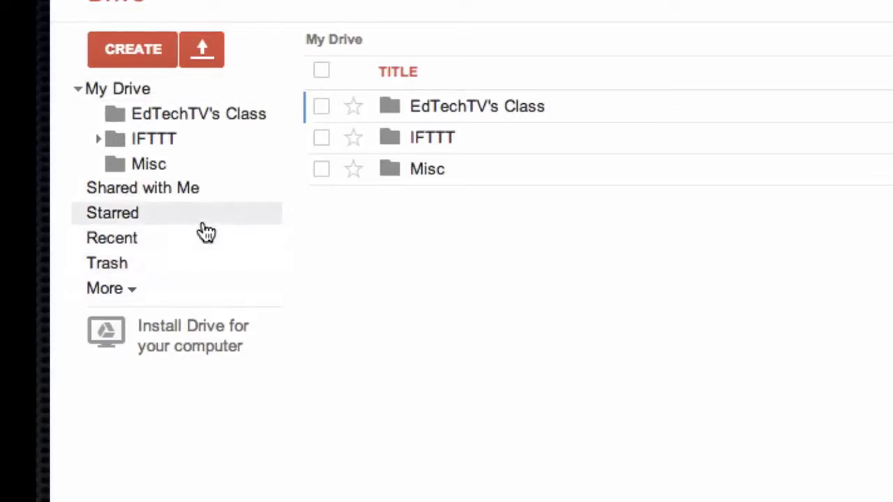
mouse_move(147, 104)
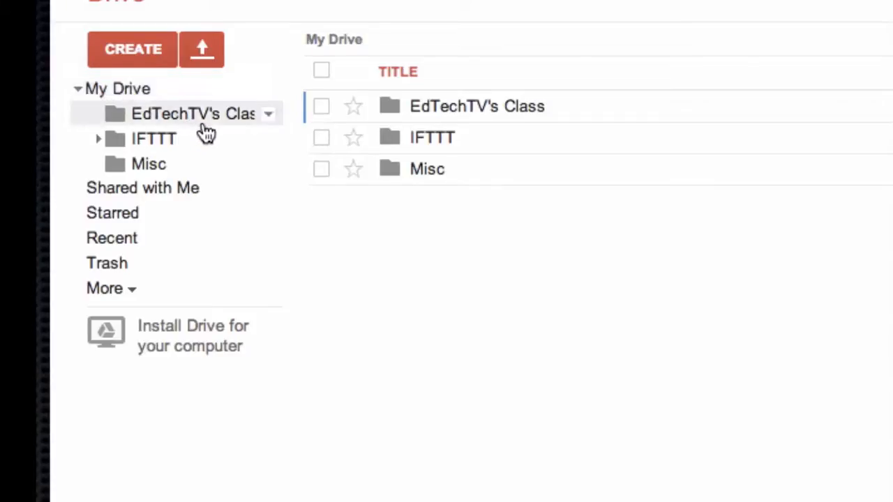
mouse_move(209, 125)
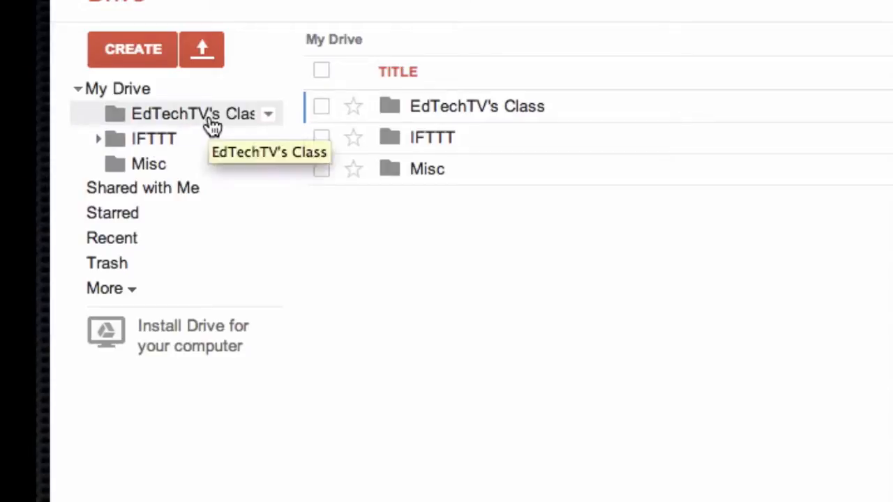
mouse_move(268, 114)
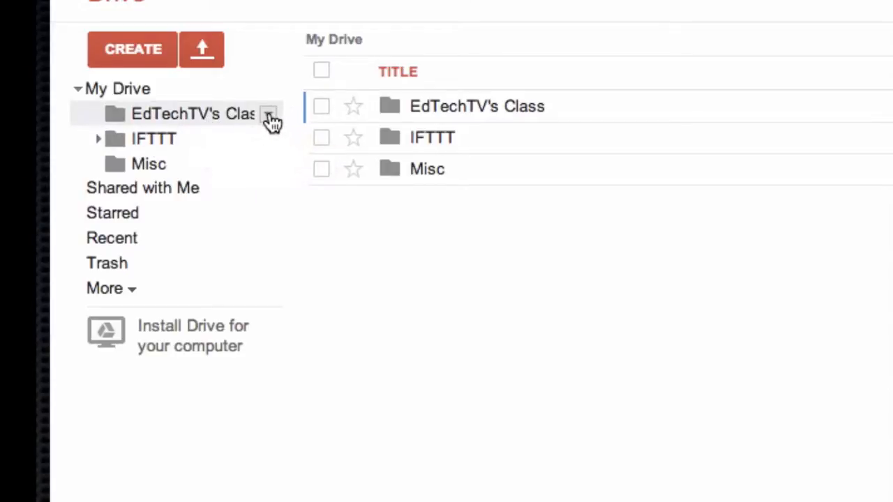
Step: Bring up the Sharing settings dialog for the EdTechTV's Class folder
left_click(270, 114)
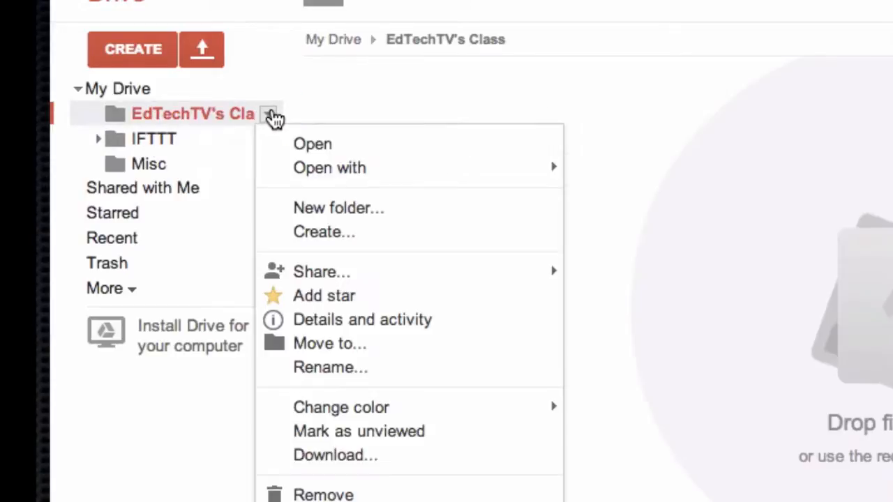
mouse_move(282, 243)
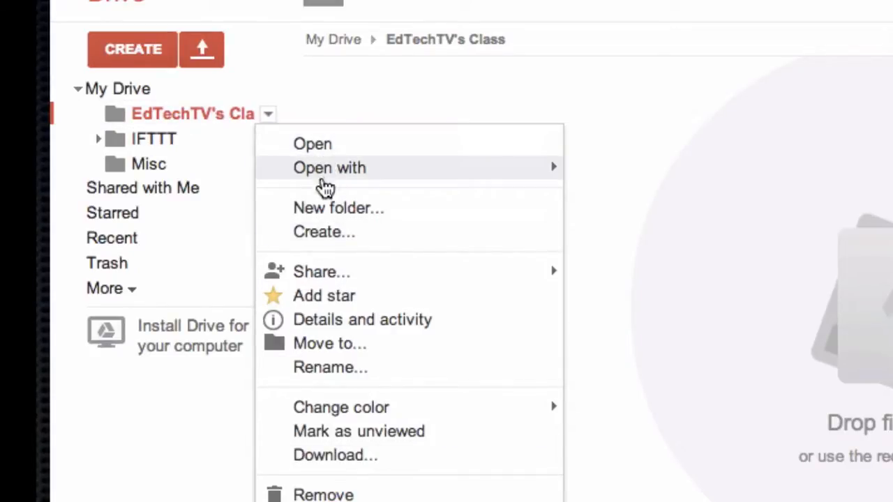
mouse_move(374, 232)
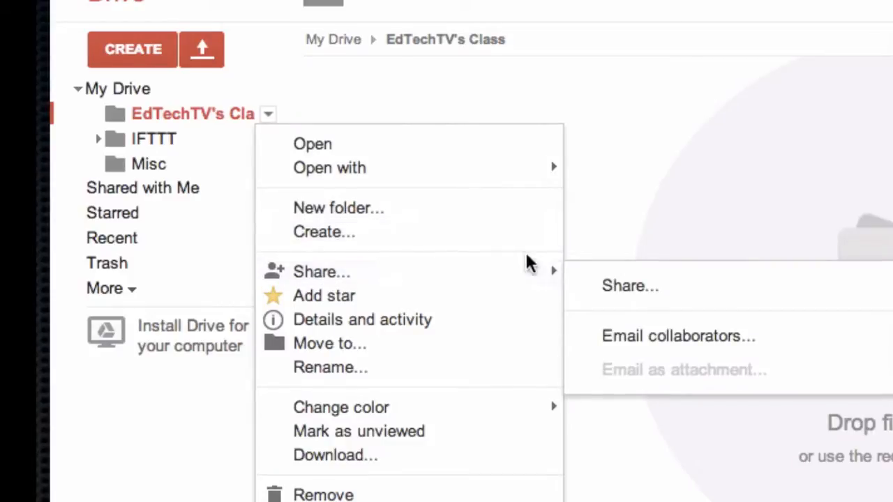
mouse_move(625, 295)
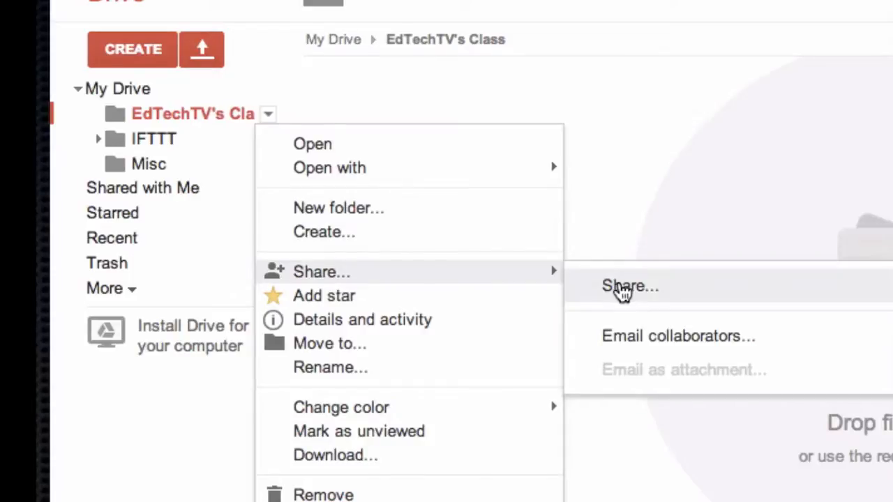
left_click(630, 288)
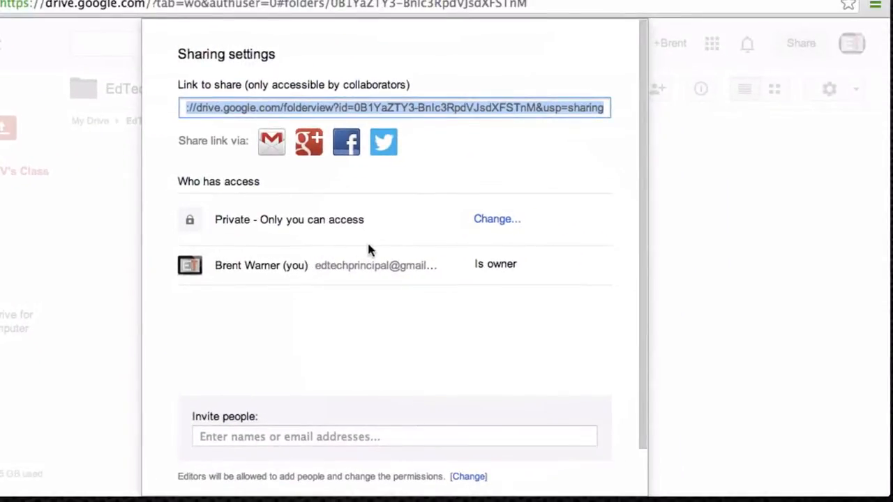
mouse_move(222, 202)
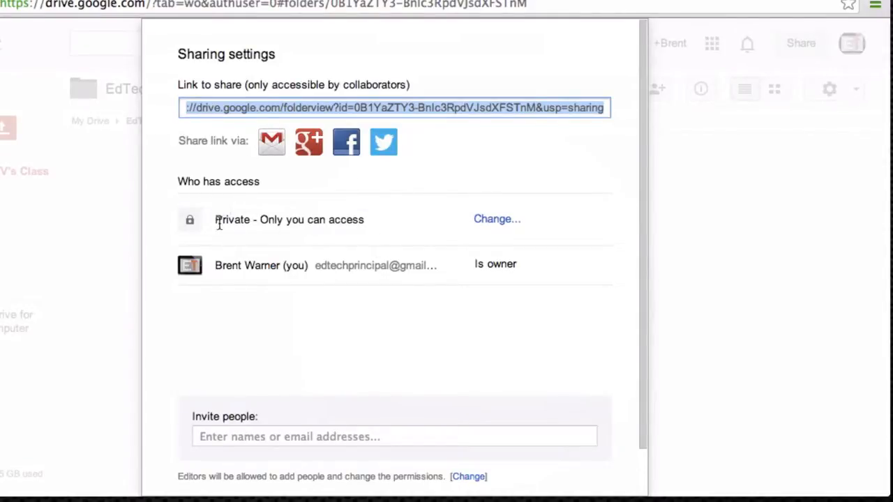
Step: Change the class folder's visibility to 'Anyone with the link' and save it
left_click(496, 218)
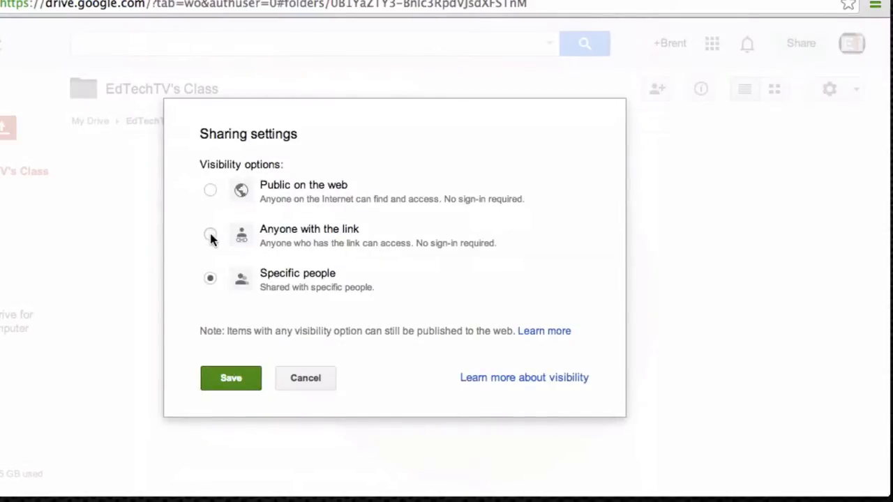
left_click(209, 234)
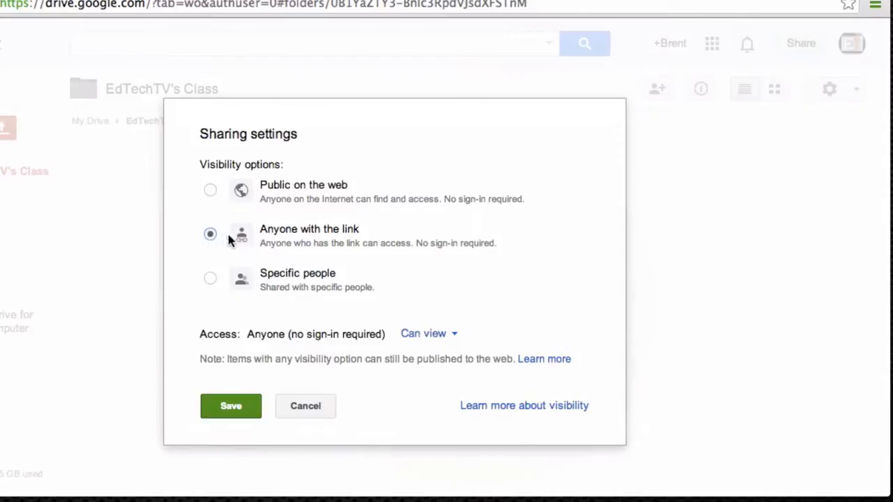
mouse_move(273, 198)
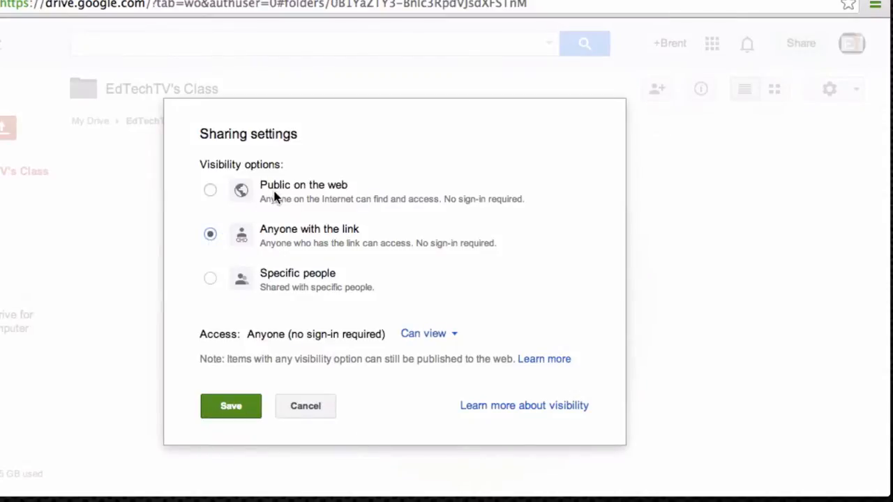
mouse_move(252, 254)
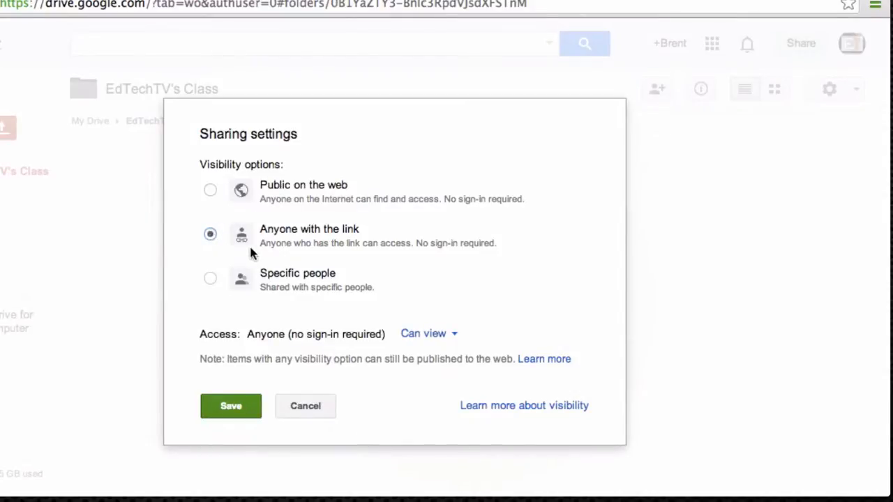
mouse_move(303, 251)
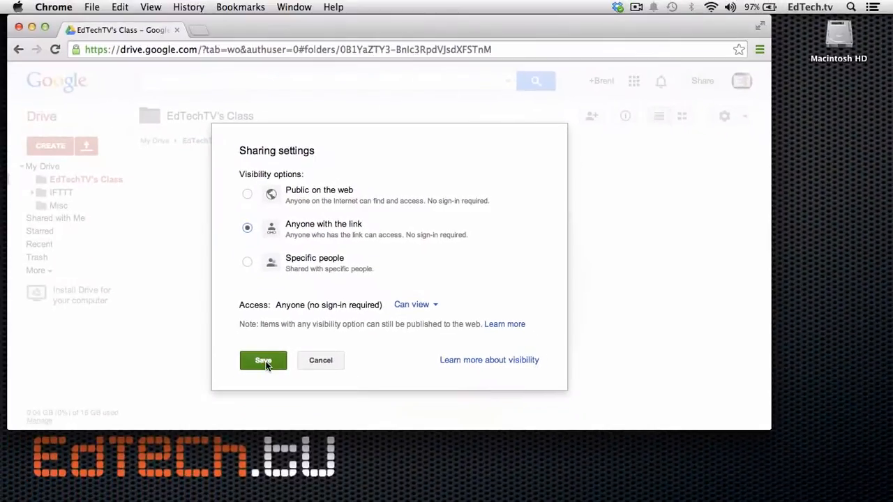
left_click(262, 360)
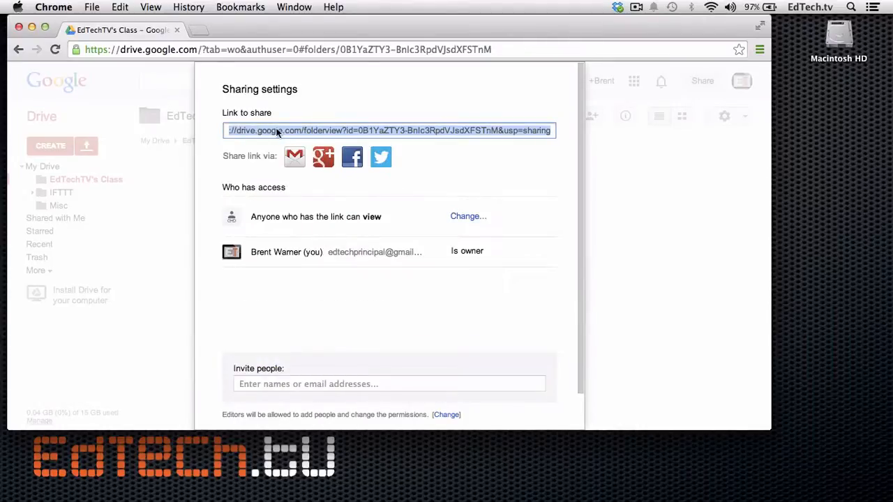
mouse_move(458, 134)
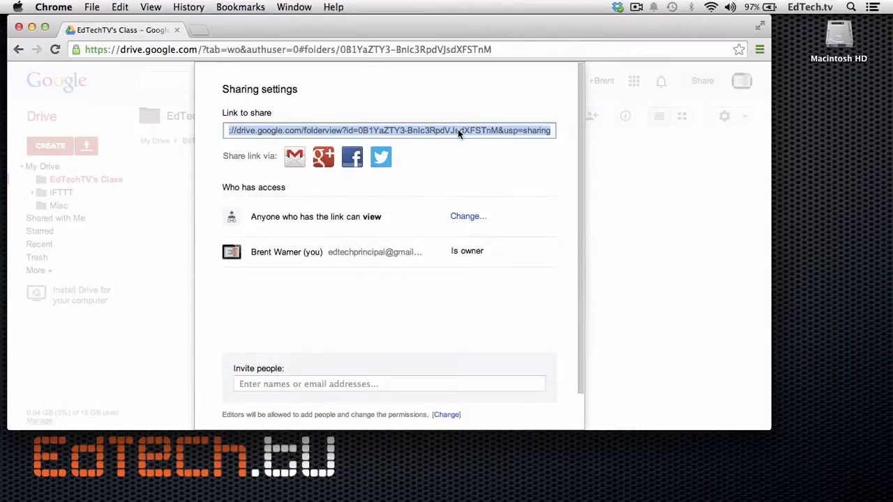
mouse_move(483, 134)
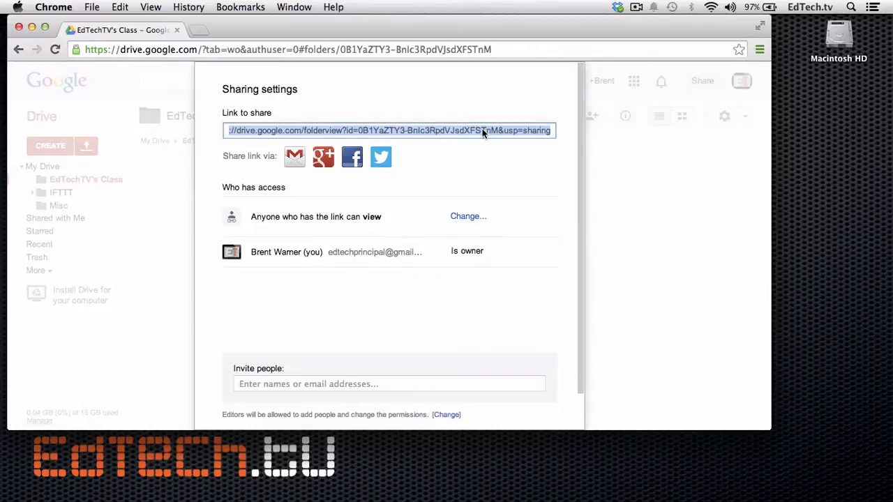
mouse_move(449, 133)
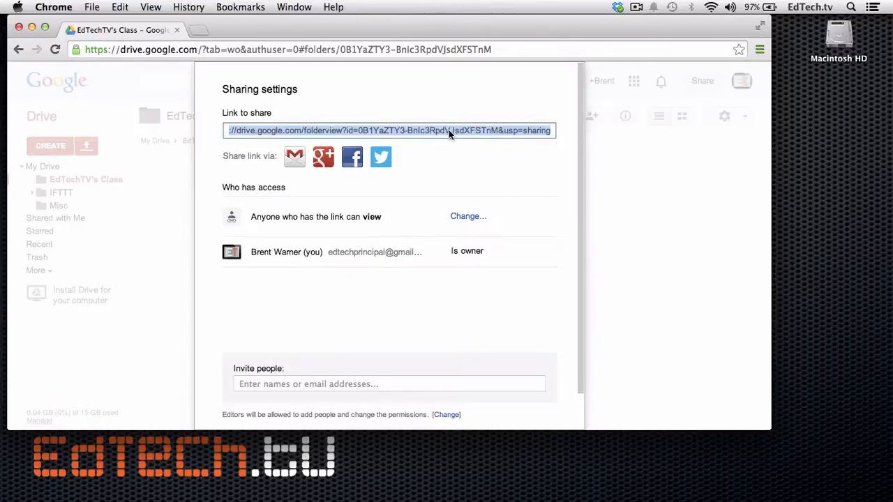
mouse_move(453, 132)
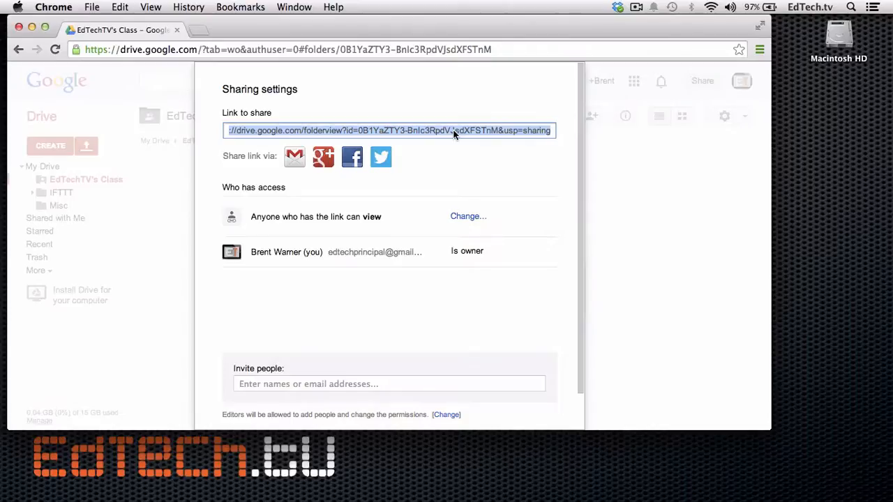
mouse_move(380, 165)
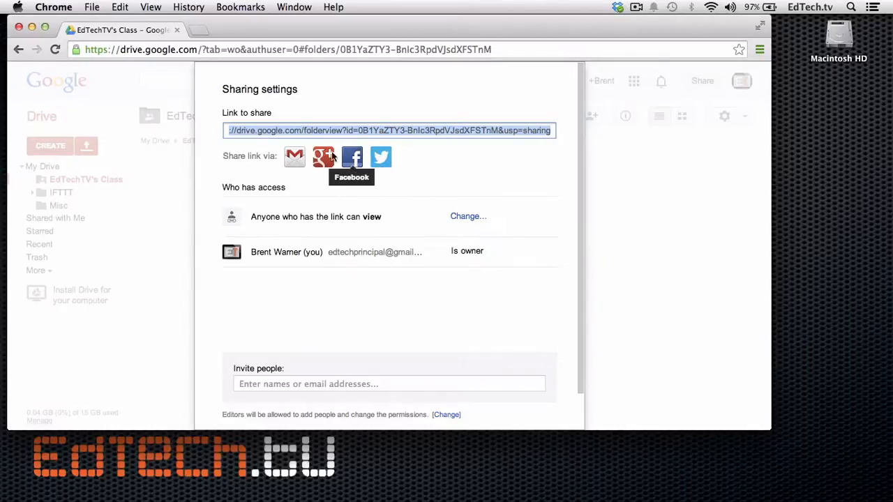
mouse_move(295, 156)
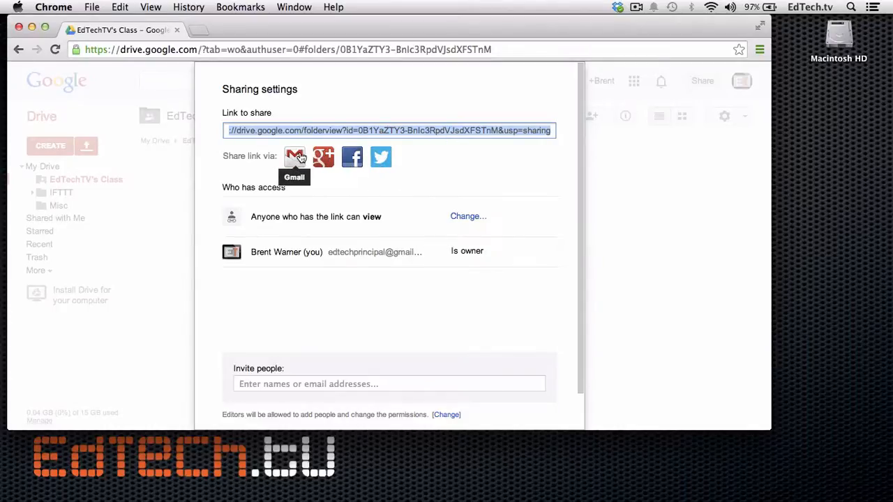
mouse_move(466, 153)
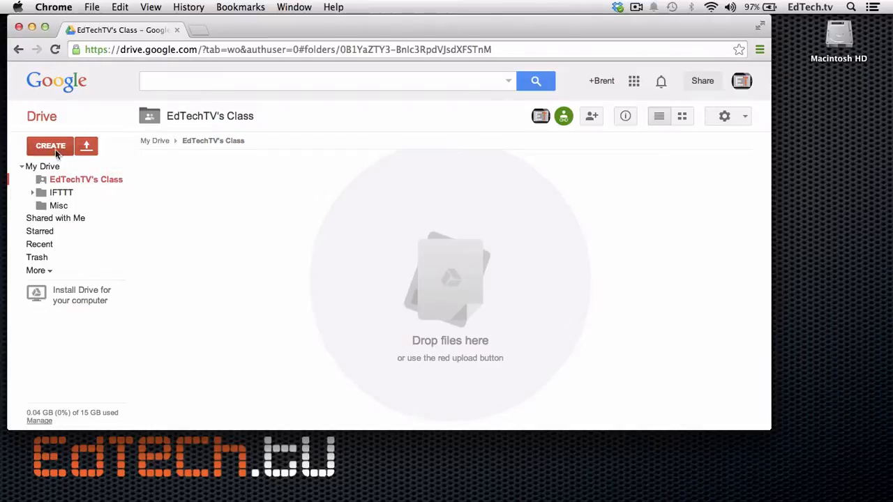
Step: Create a new document in the class folder, accepting 'Create and share' with its permissions
left_click(50, 147)
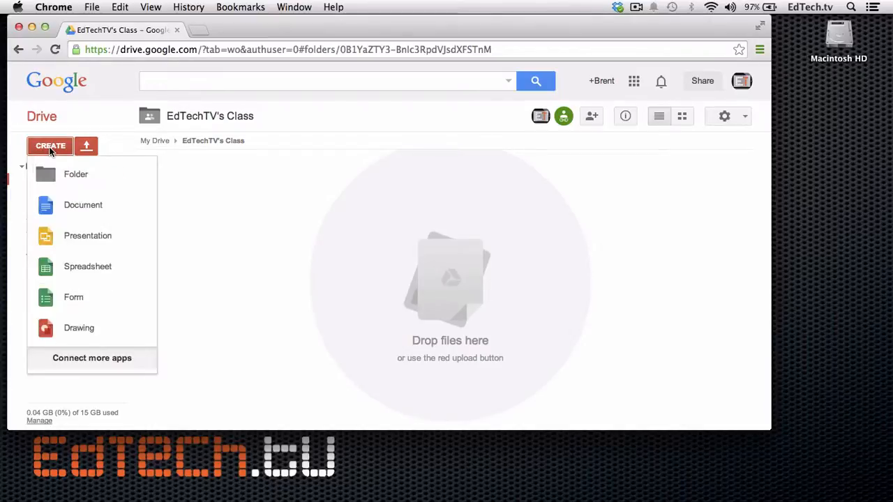
mouse_move(72, 209)
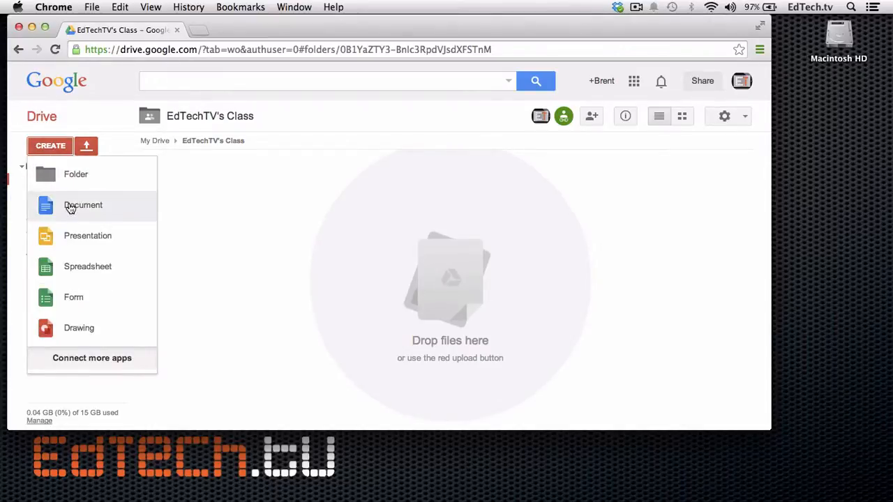
left_click(82, 204)
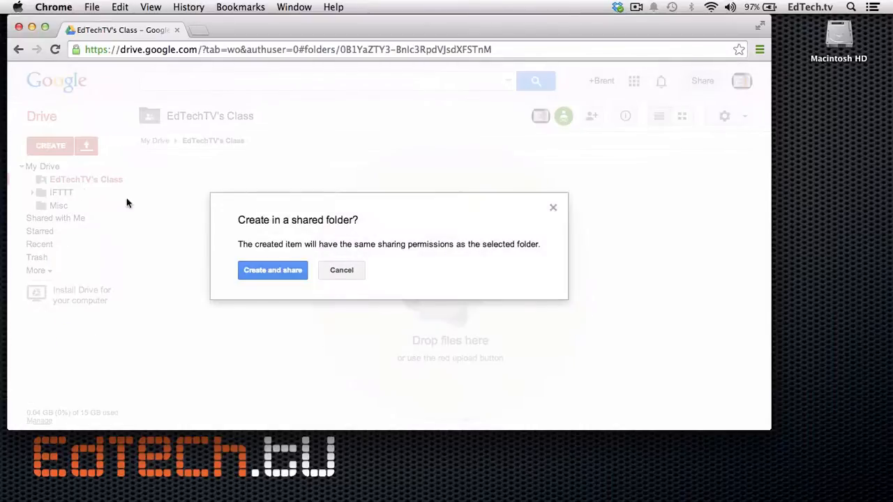
mouse_move(270, 260)
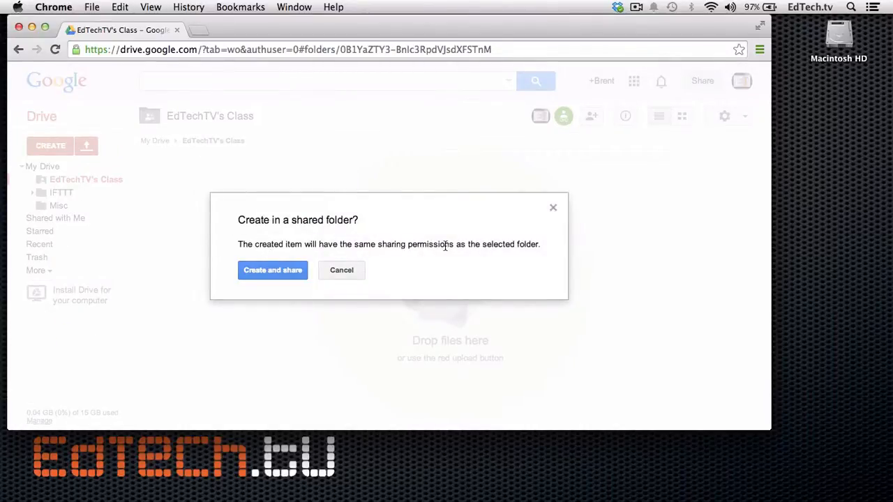
mouse_move(272, 271)
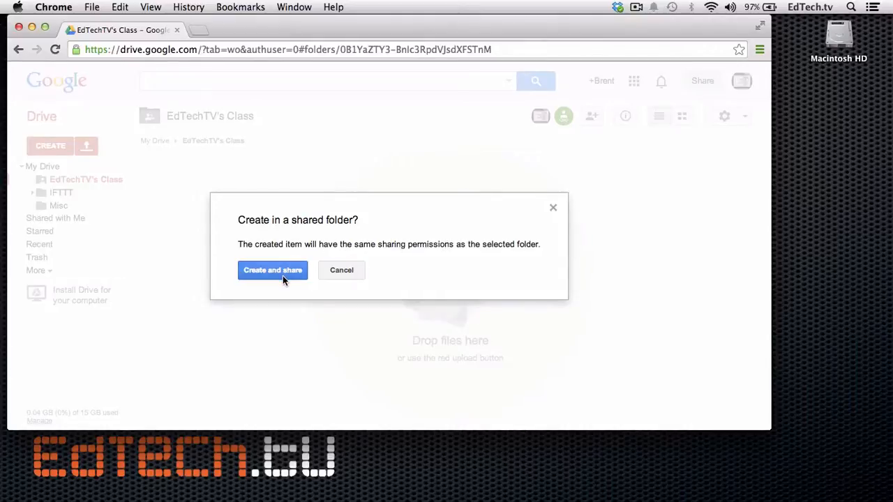
left_click(272, 271)
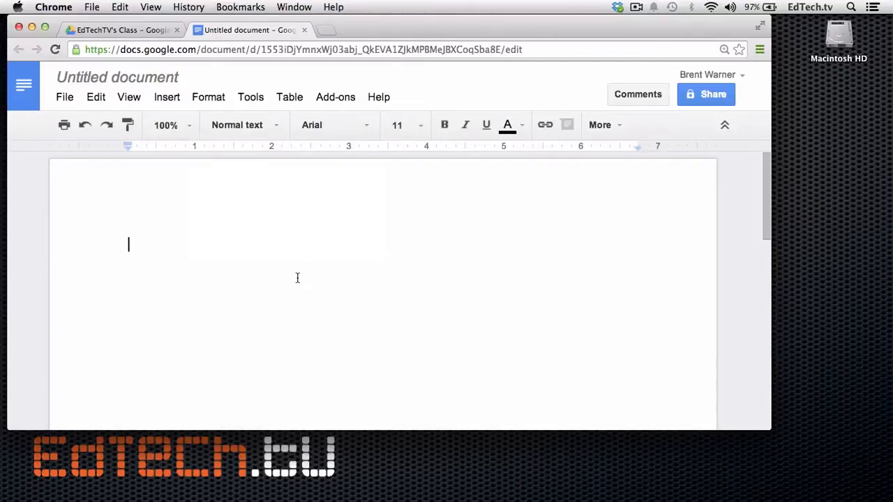
mouse_move(293, 278)
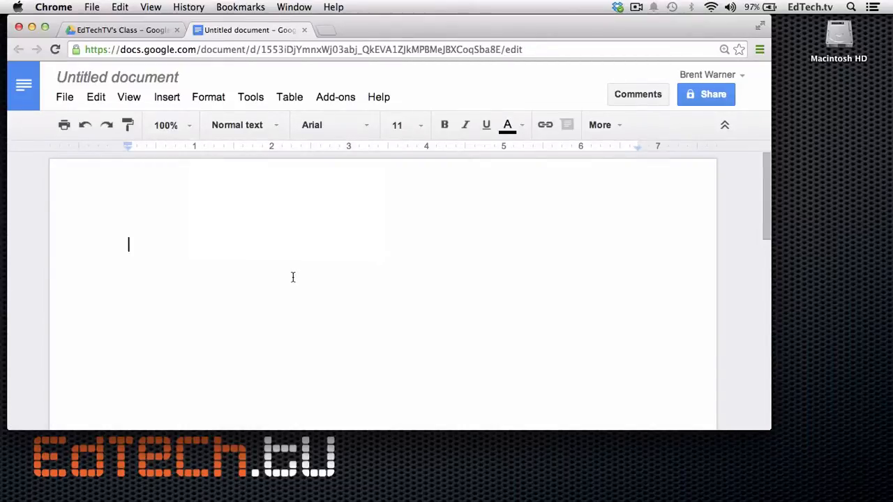
Step: Rename the document Syllabus and write 'This is the syllabus for Brent's EdTech.tv class.' plus an EdTech line
left_click(117, 77)
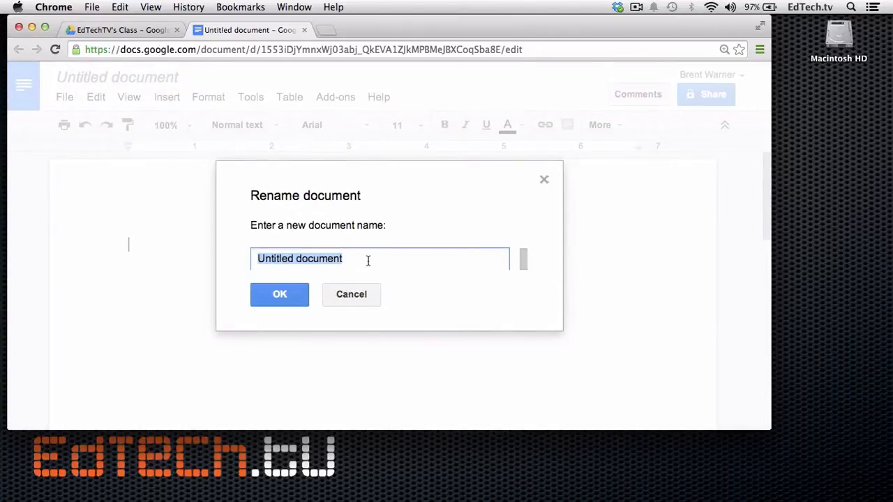
type("Syllab")
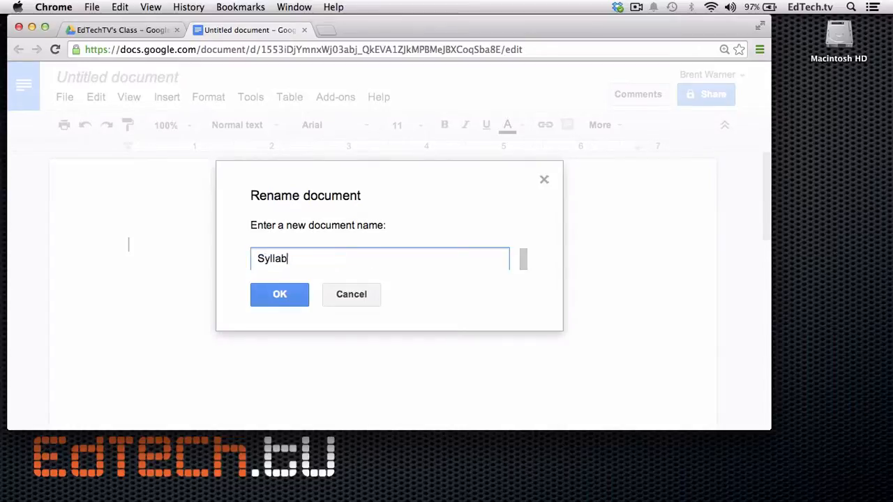
left_click(279, 295)
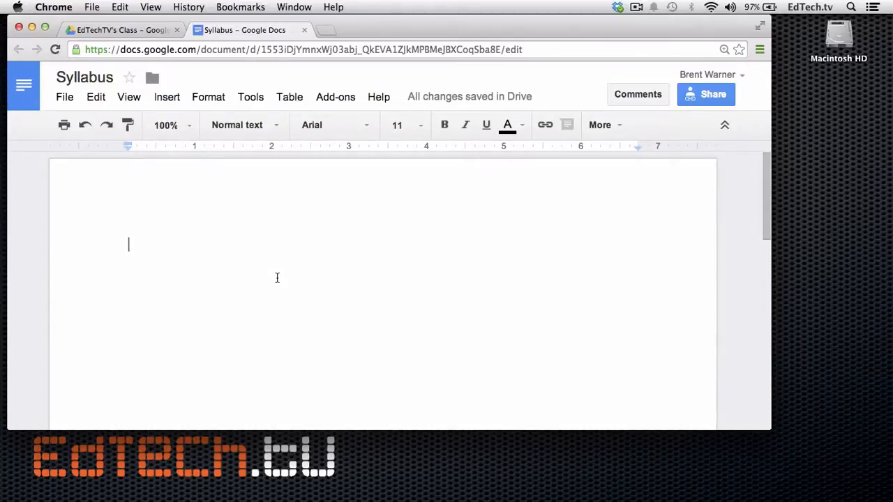
type("This is the syllabus for Brent")
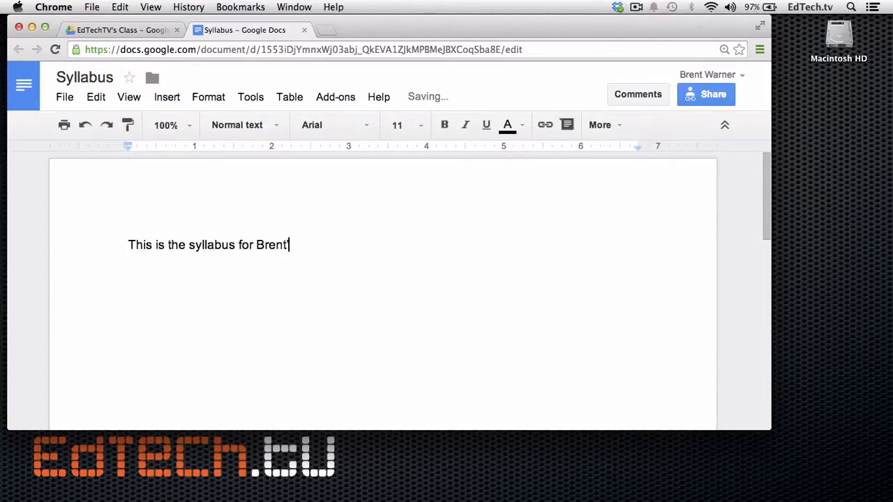
type("'s EdTech.tv class.")
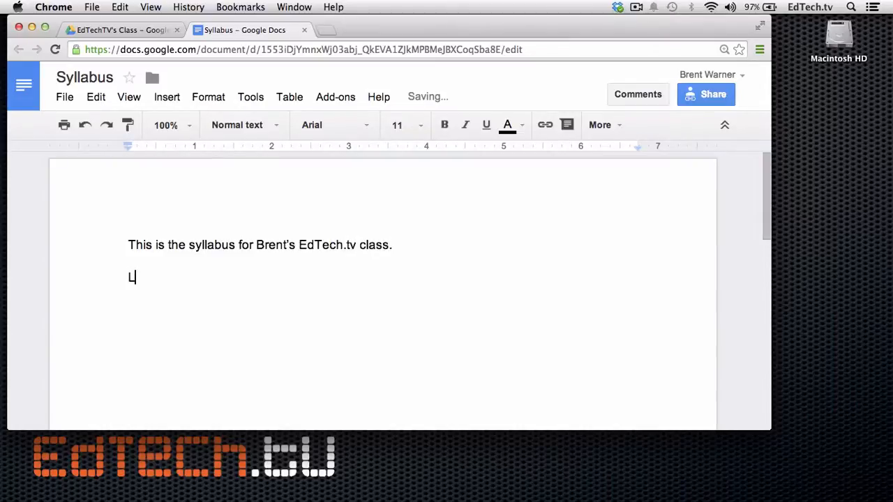
type("earn EdTech!!")
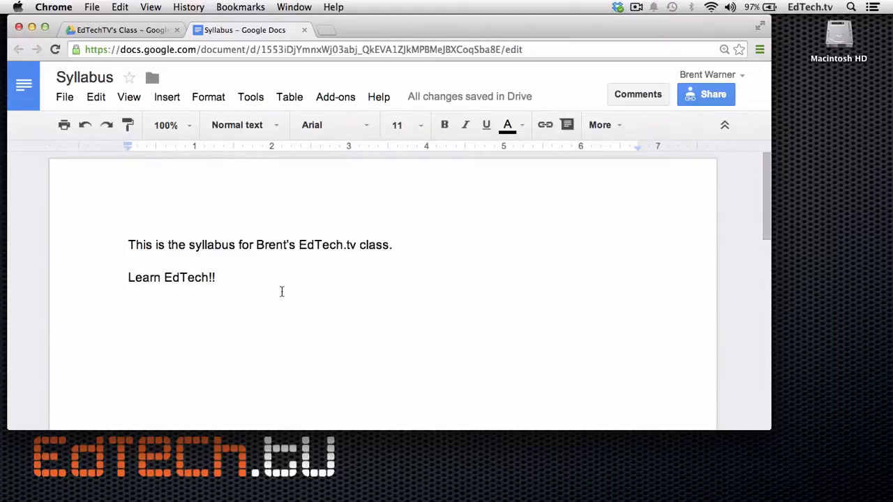
mouse_move(329, 345)
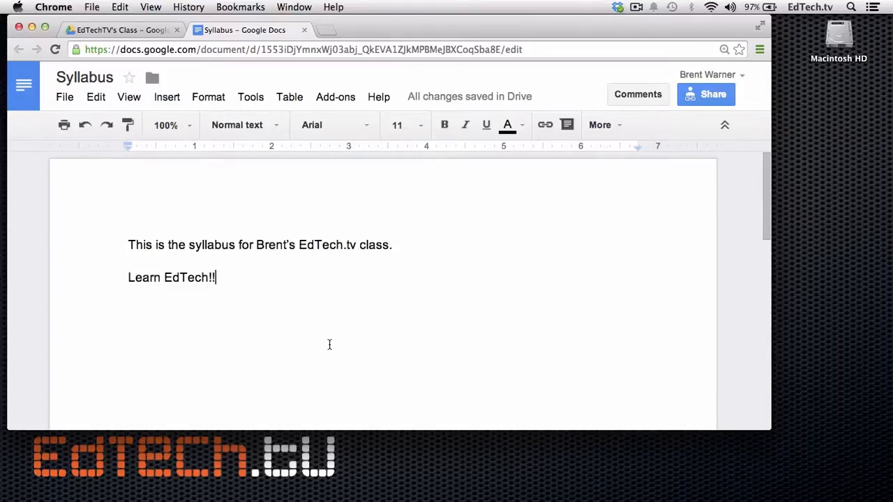
mouse_move(320, 127)
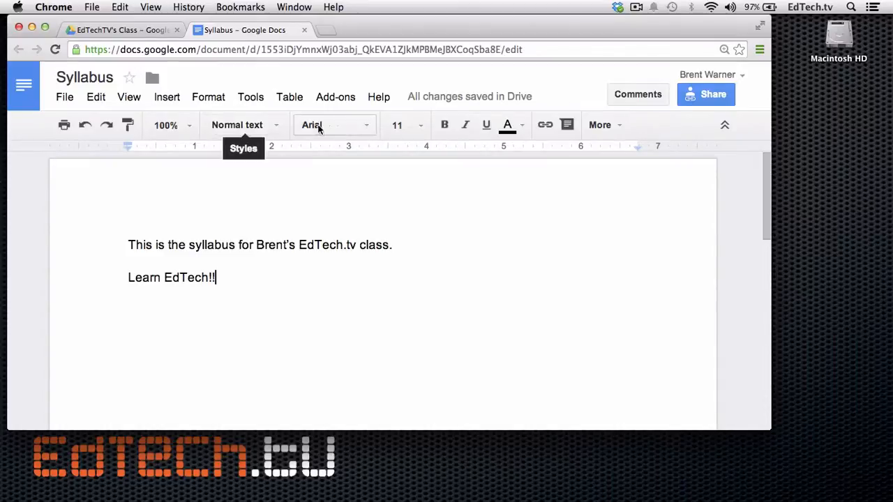
mouse_move(466, 126)
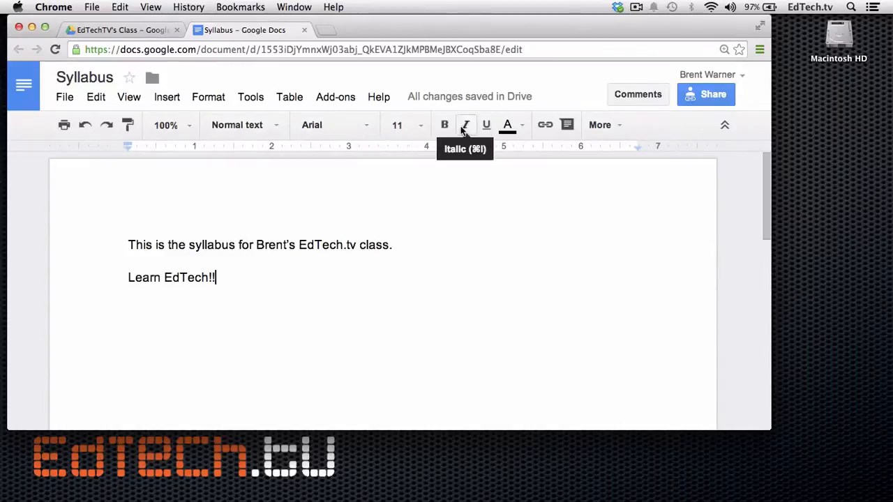
mouse_move(506, 333)
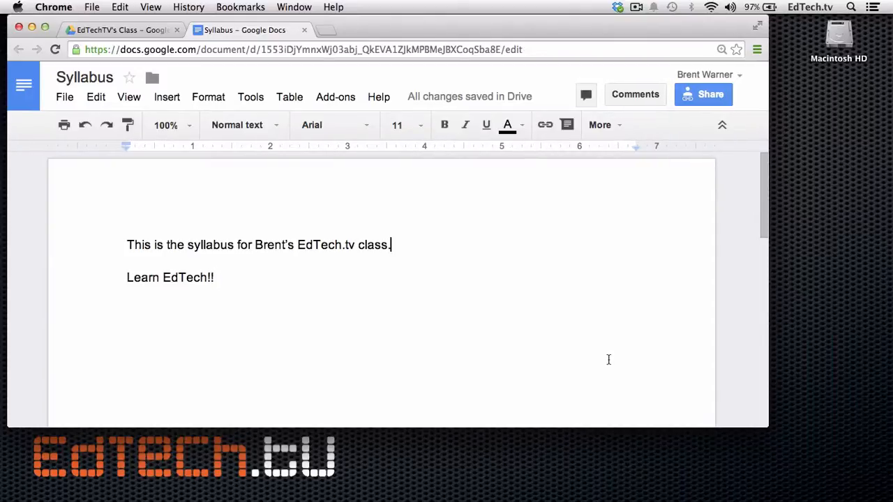
mouse_move(767, 424)
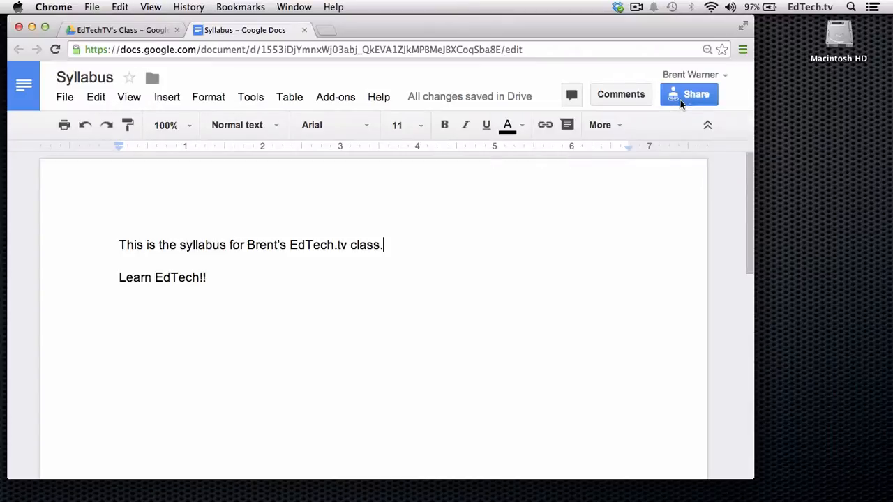
Step: Share the Syllabus doc so anyone with the link can edit, then return to it
left_click(689, 94)
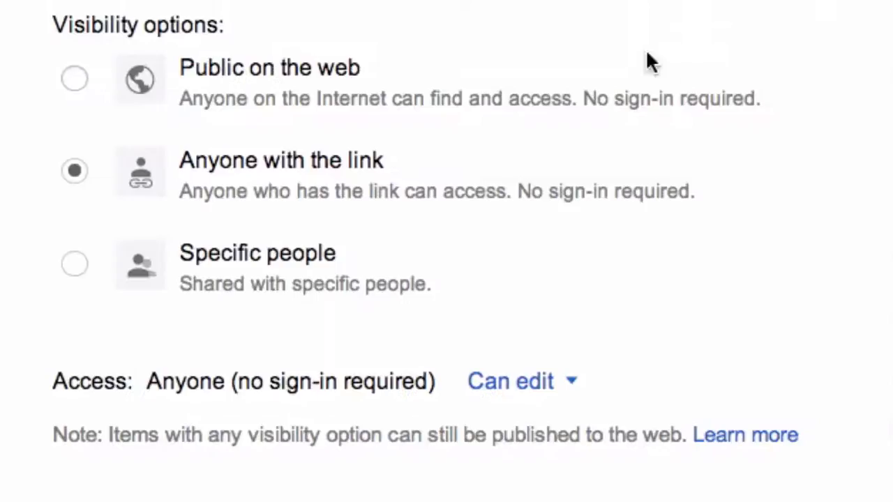
mouse_move(455, 381)
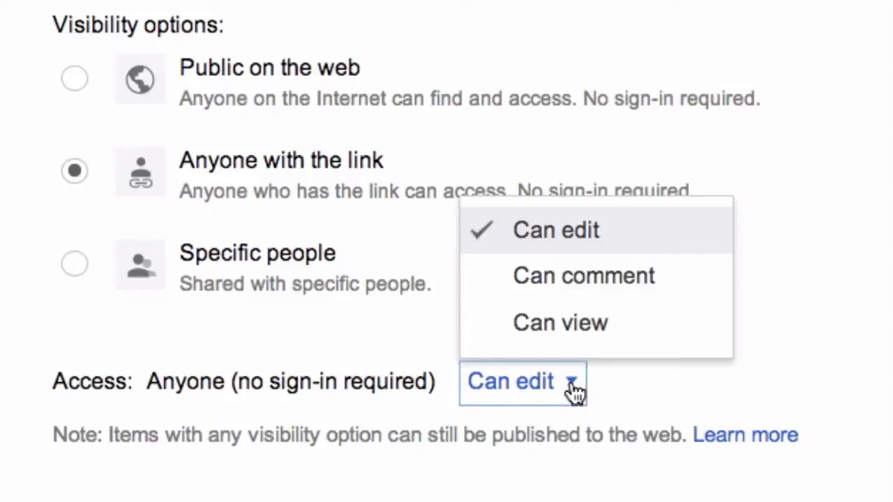
mouse_move(597, 326)
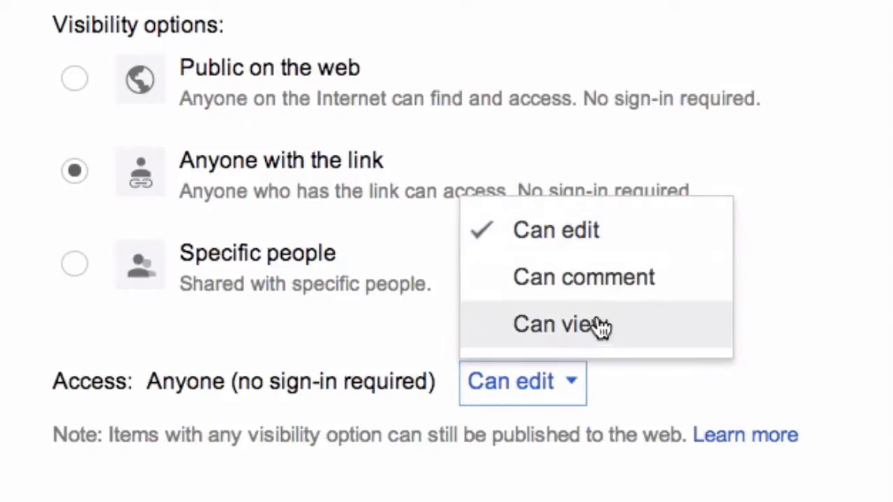
mouse_move(601, 240)
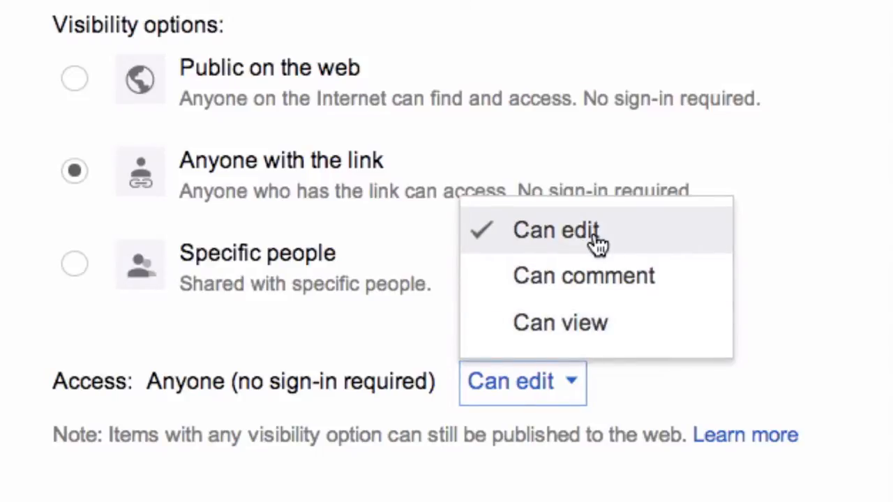
left_click(564, 230)
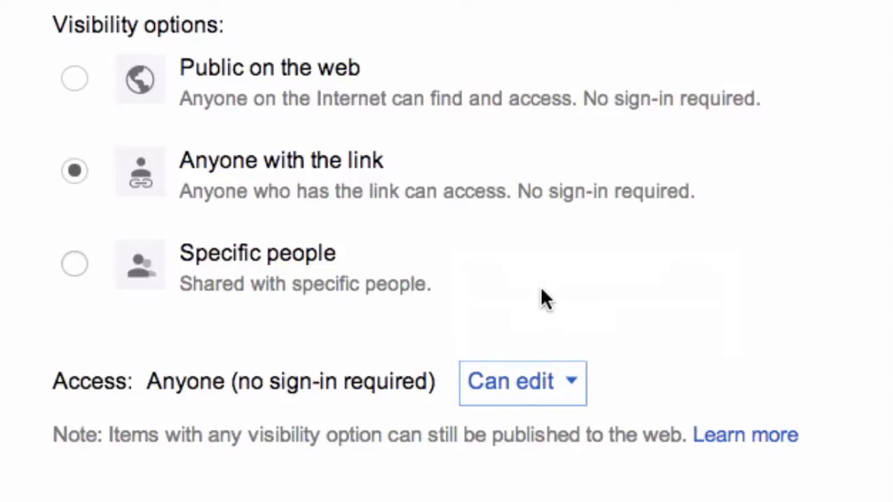
mouse_move(509, 421)
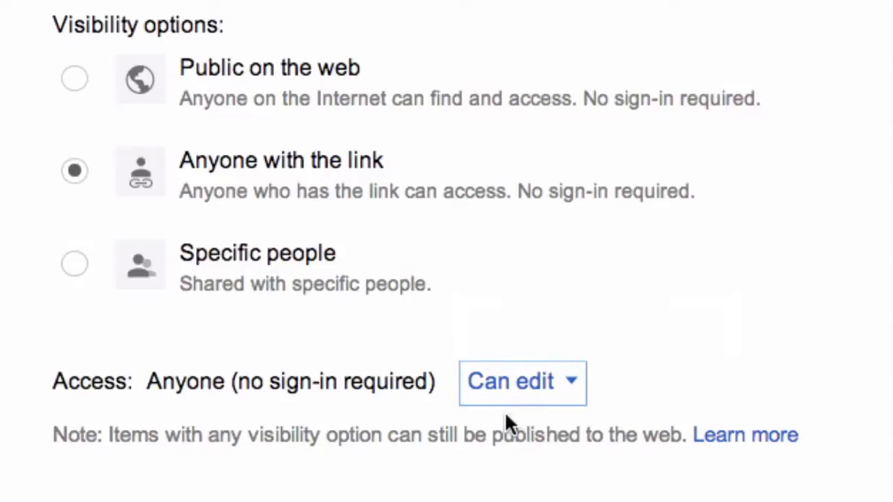
mouse_move(236, 379)
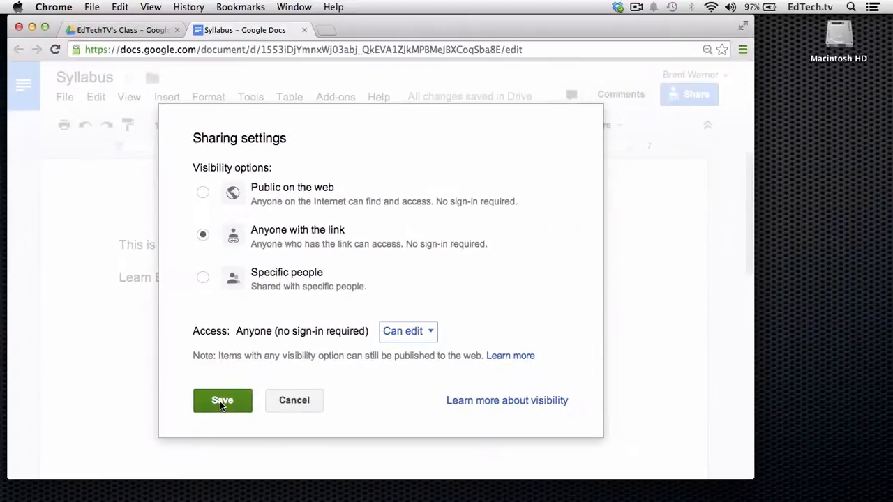
left_click(222, 400)
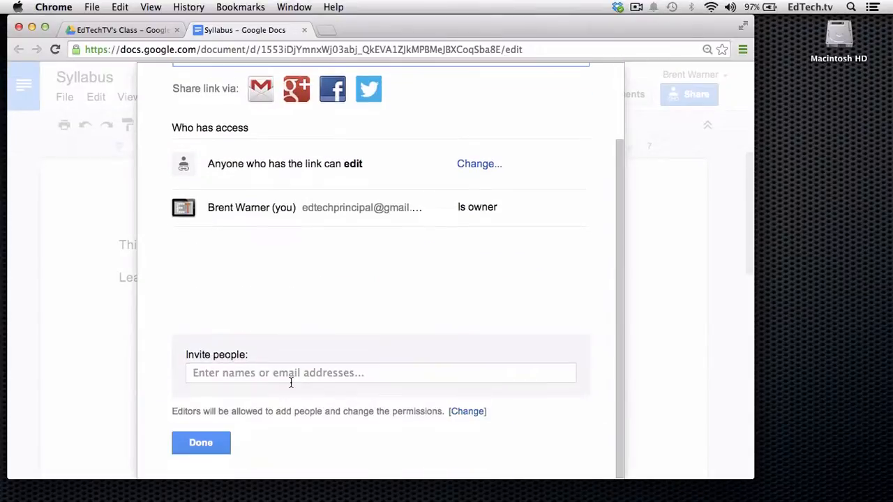
left_click(200, 442)
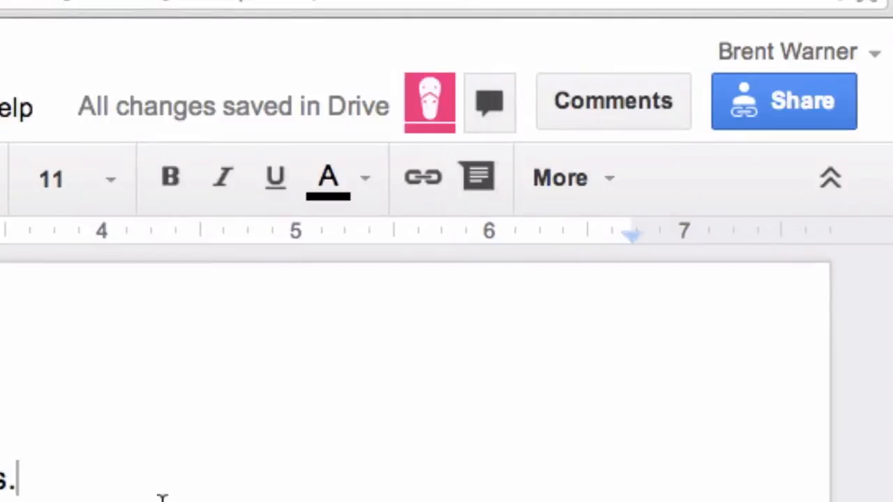
mouse_move(435, 103)
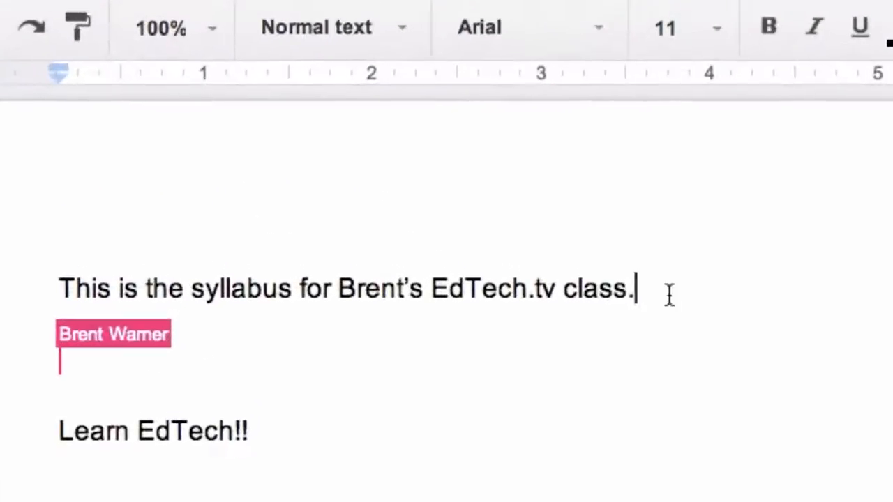
Step: As a second editor, add the line 'I can show that I am NOT anonymous!' live
type("I can show that I am")
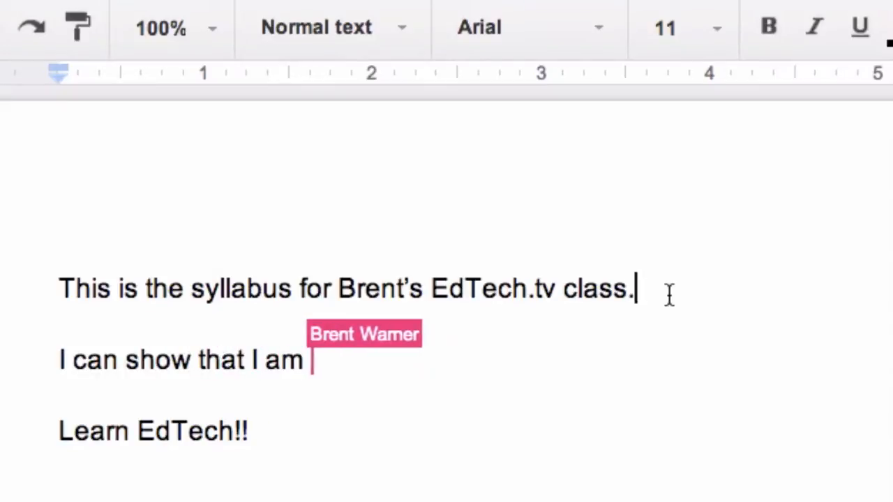
type("NOT anon")
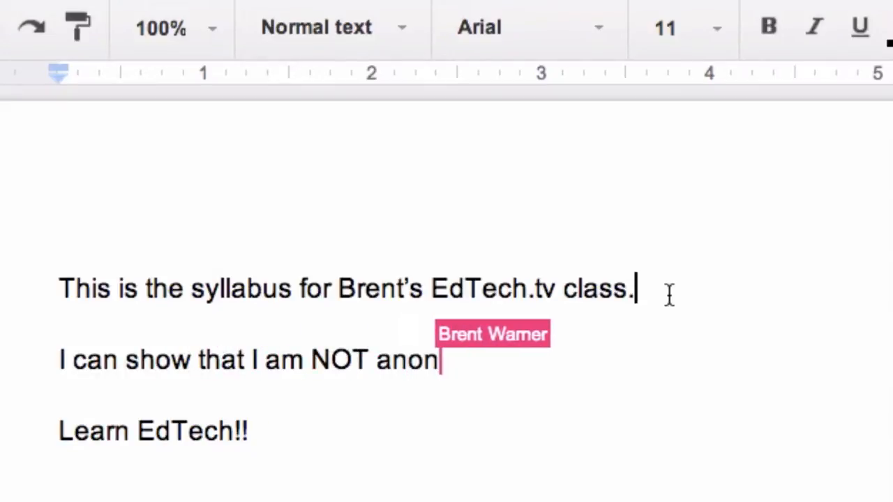
type("ymouse")
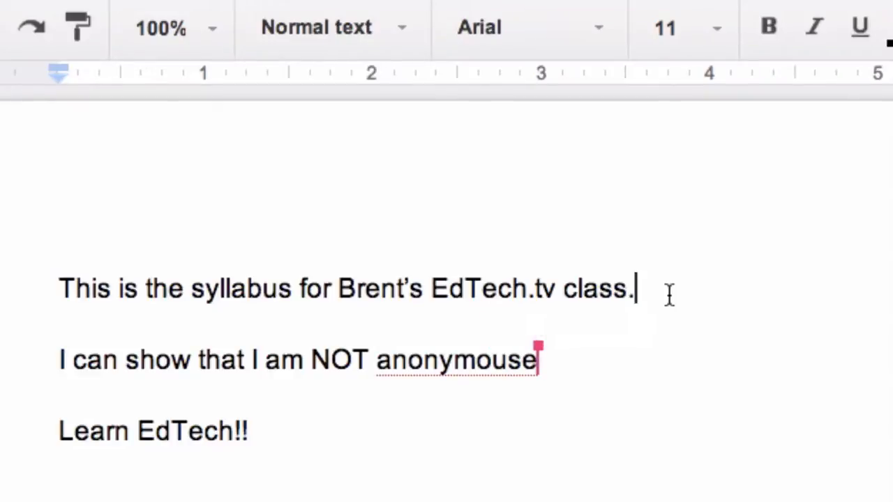
key("Backspace")
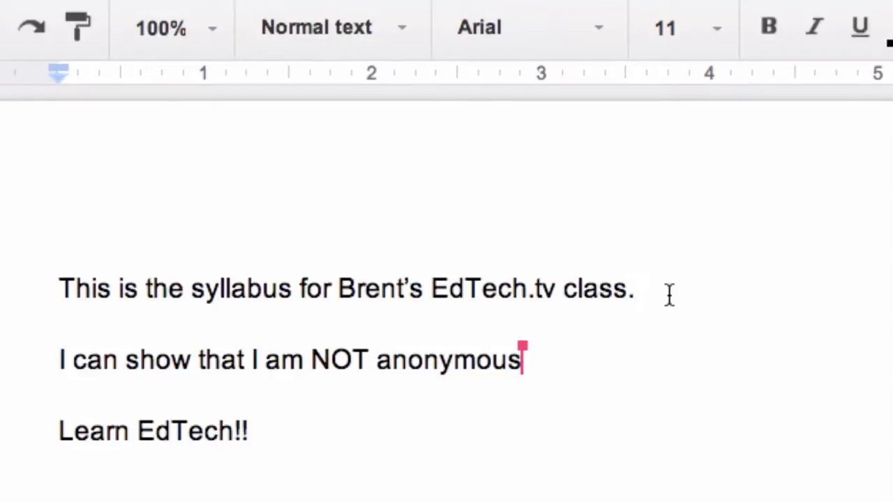
type("!")
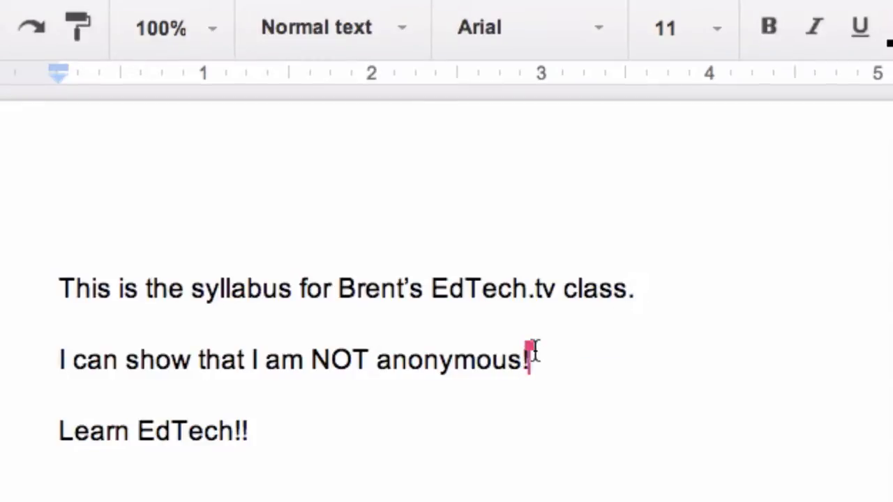
mouse_move(734, 285)
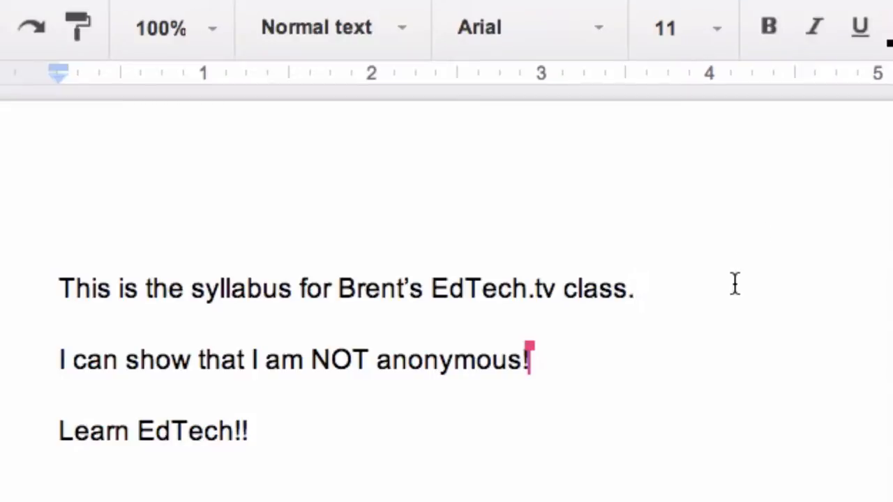
mouse_move(736, 304)
type("jhlkuuhlkjhkluhgljjhl")
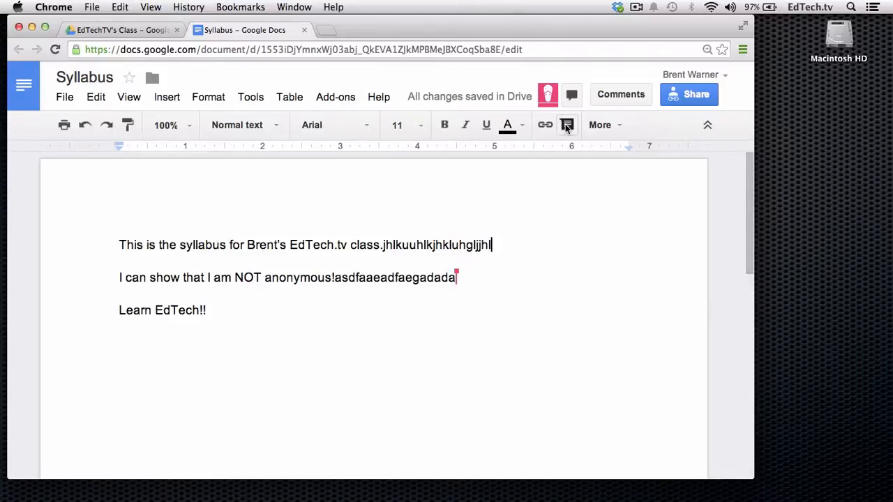
Step: Send Hello! to the other editor in the document's group chat
left_click(566, 125)
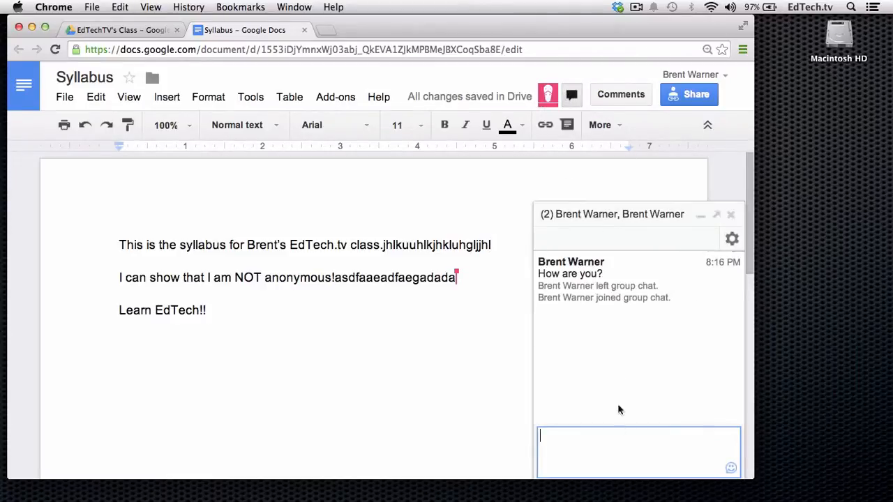
type("Hell")
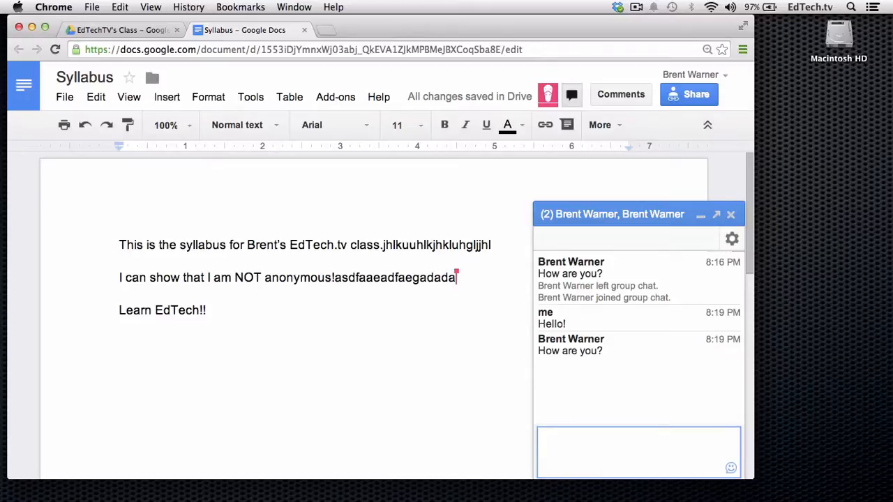
left_click(638, 449)
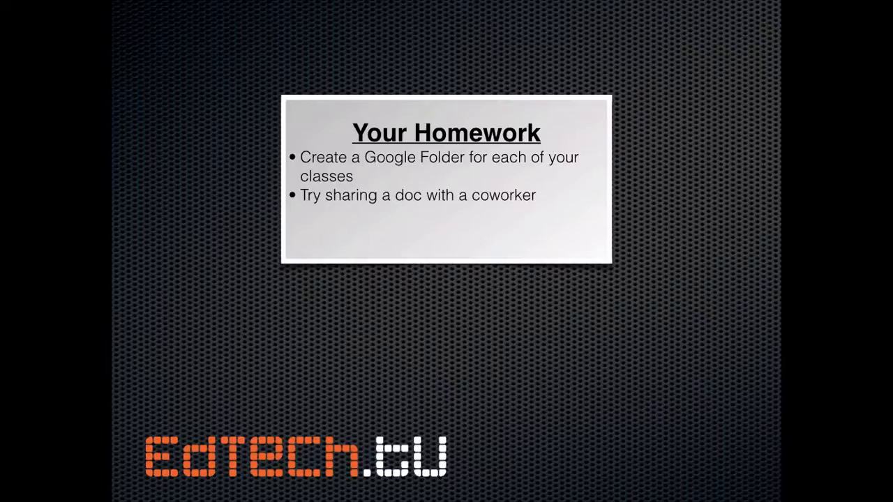
Step: Reveal the homework bullet about adjusting sharing settings so students can't erase your work
key("right")
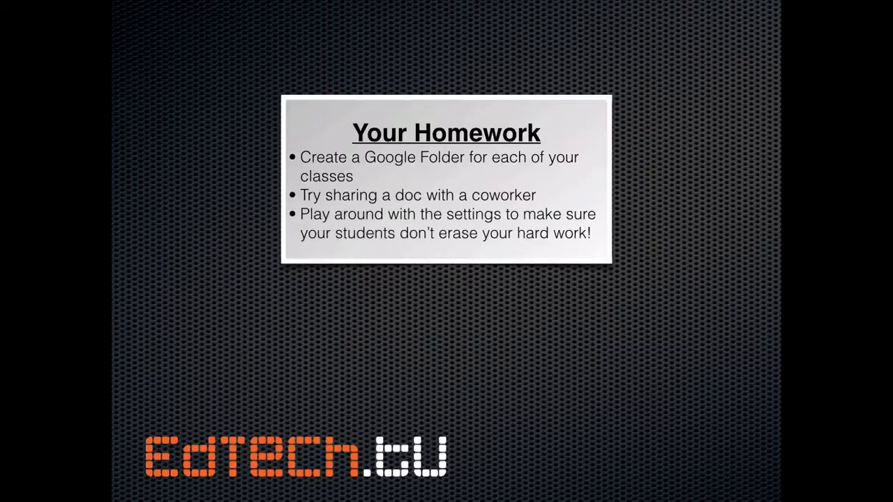